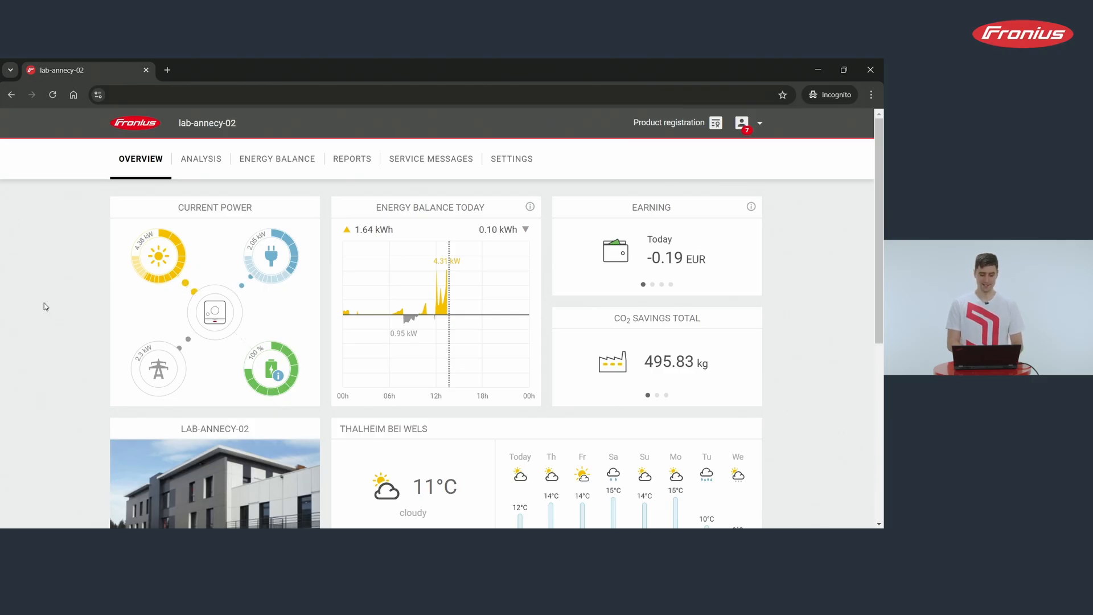
Show the reference and feed-in tariffs for lab-annecy-02 via its Settings page.
click(511, 158)
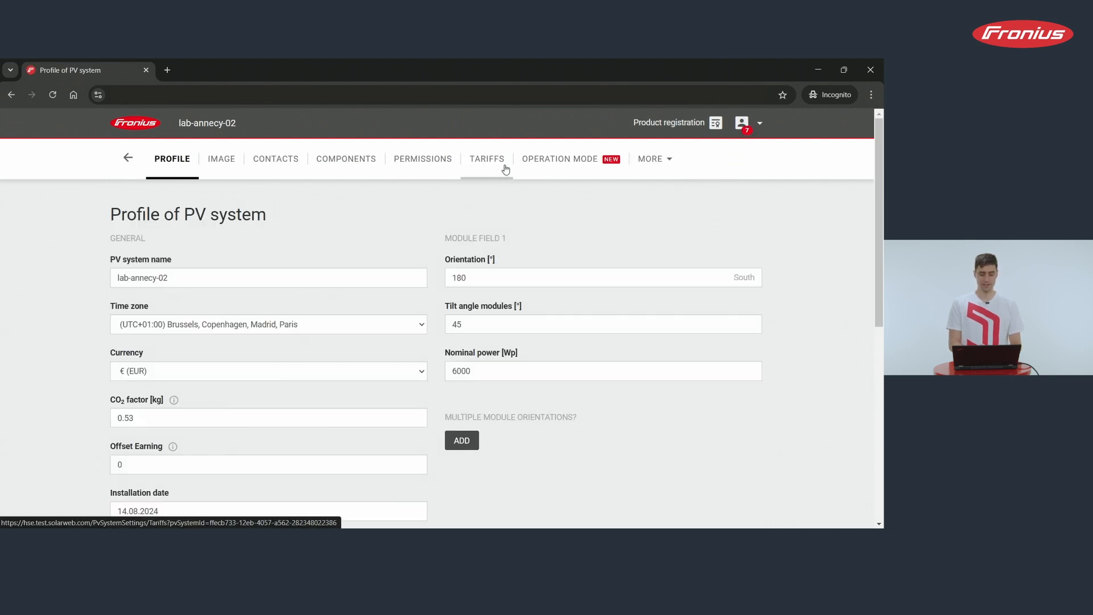
click(486, 159)
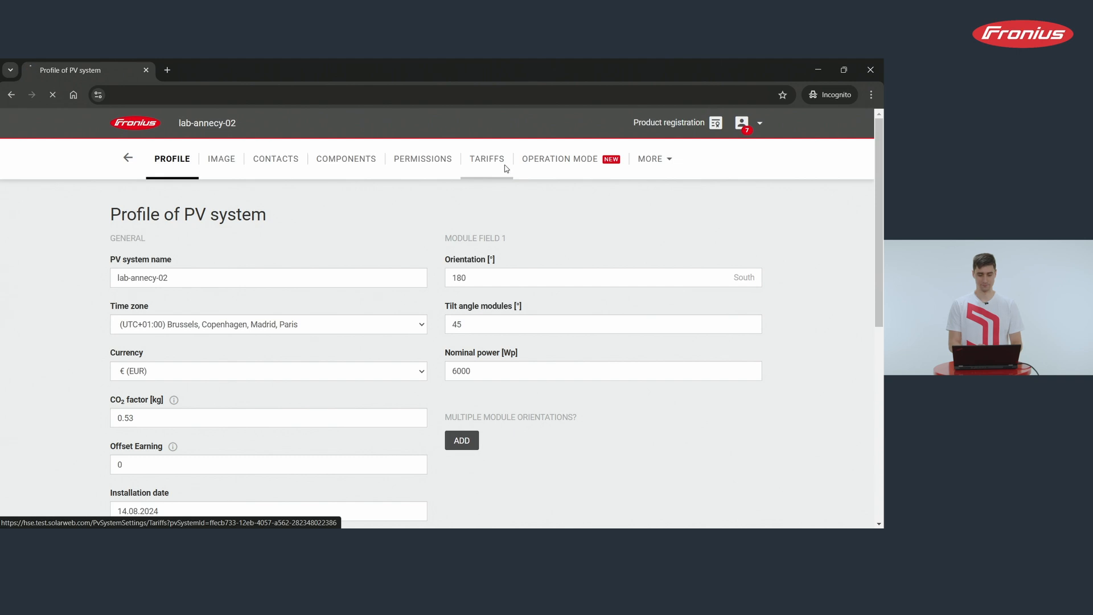
click(486, 158)
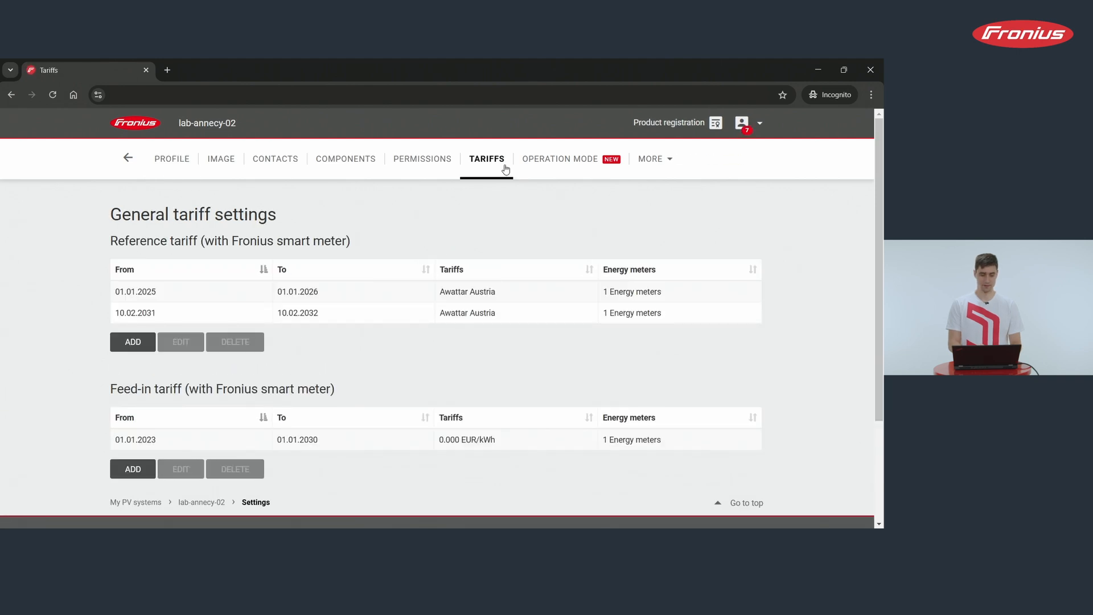
mouse_move(152, 254)
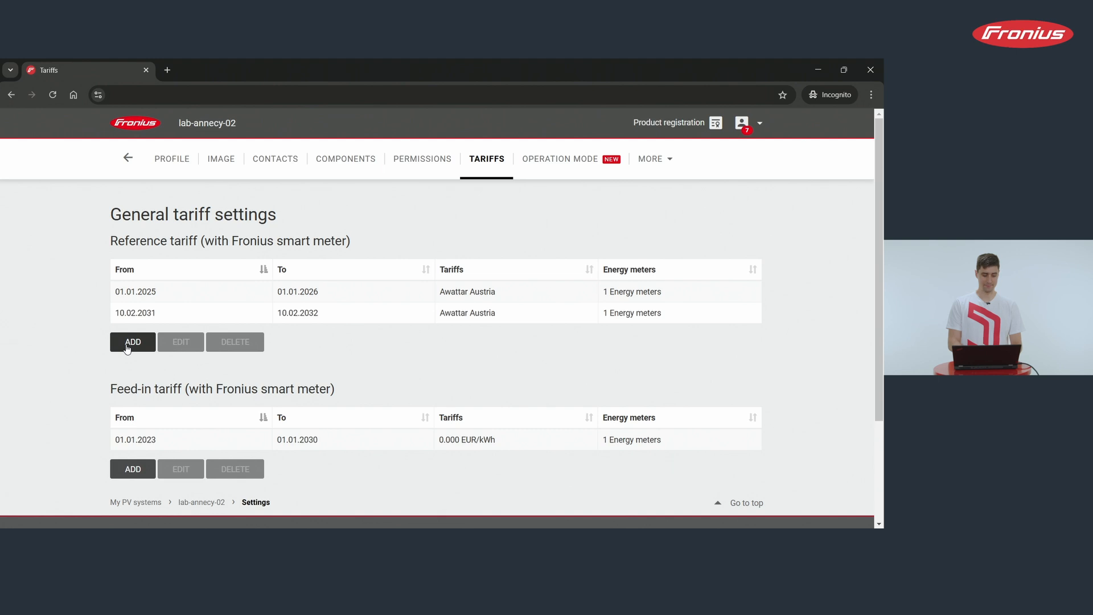
Create a Flexible Tariff Select reference tariff applied to the PowerMeter and confirm it.
click(132, 342)
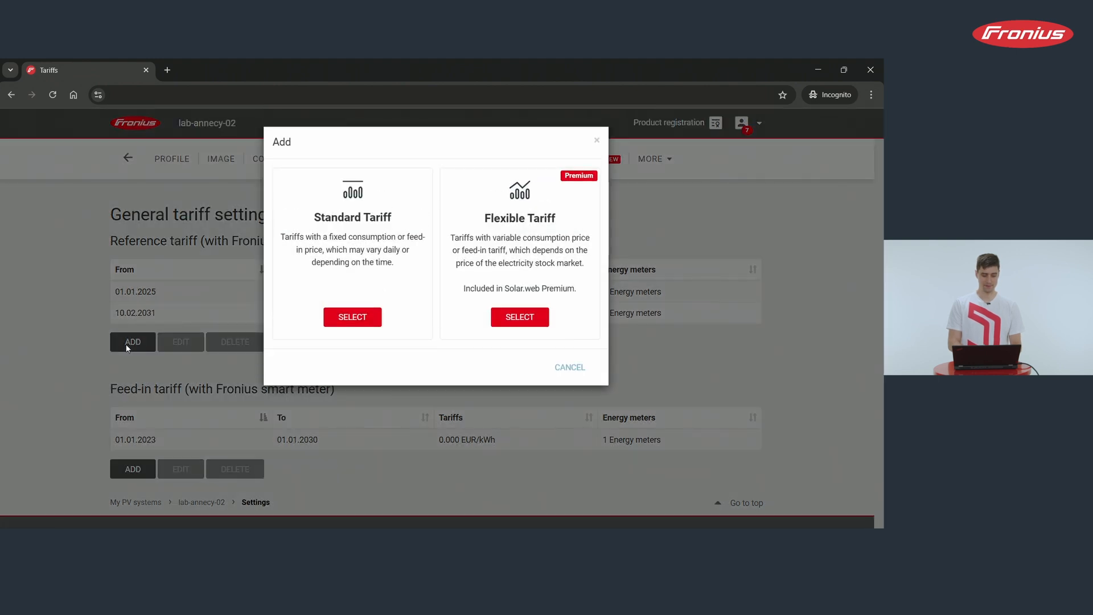
mouse_move(520, 231)
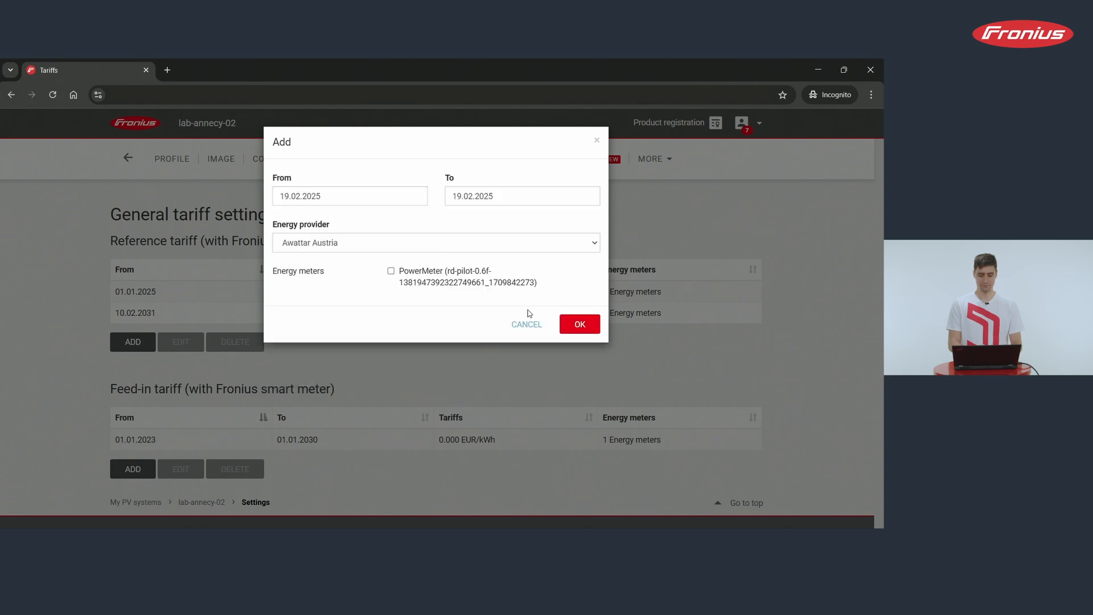
mouse_move(389, 183)
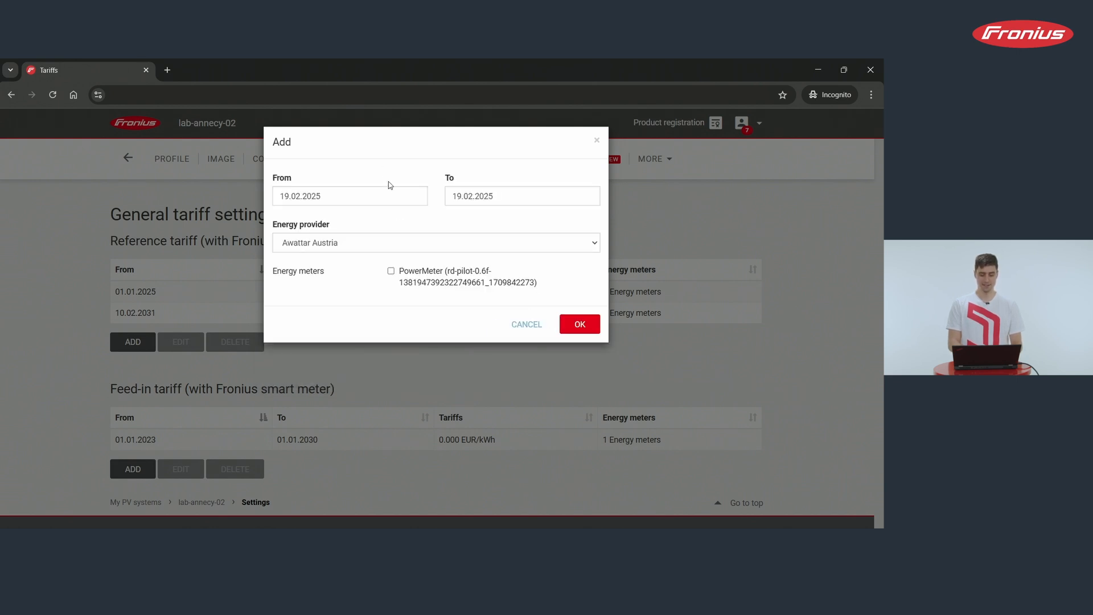
mouse_move(339, 235)
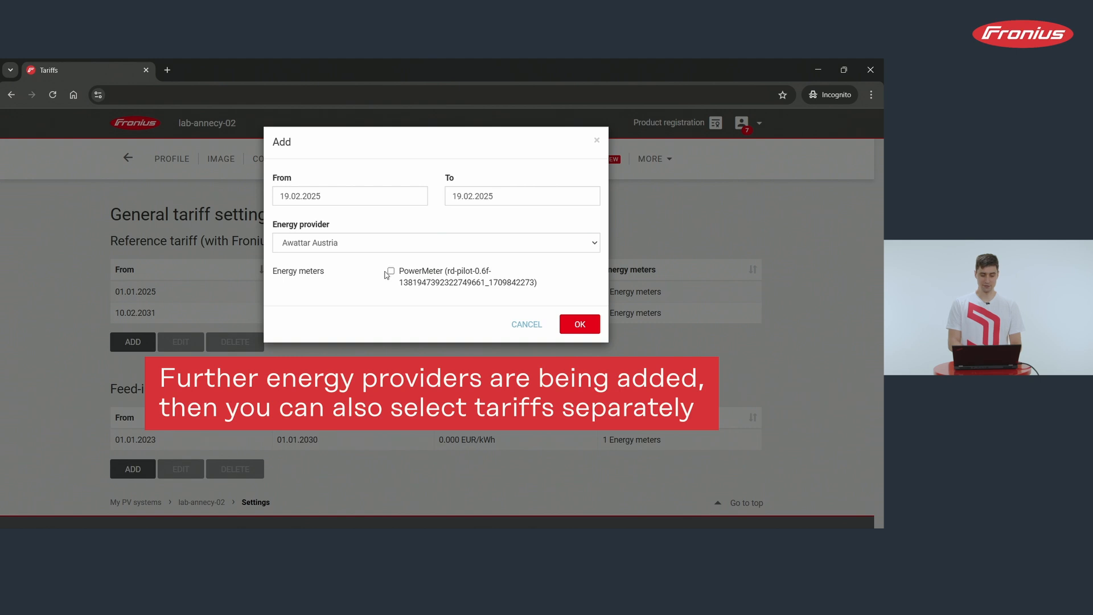
click(389, 271)
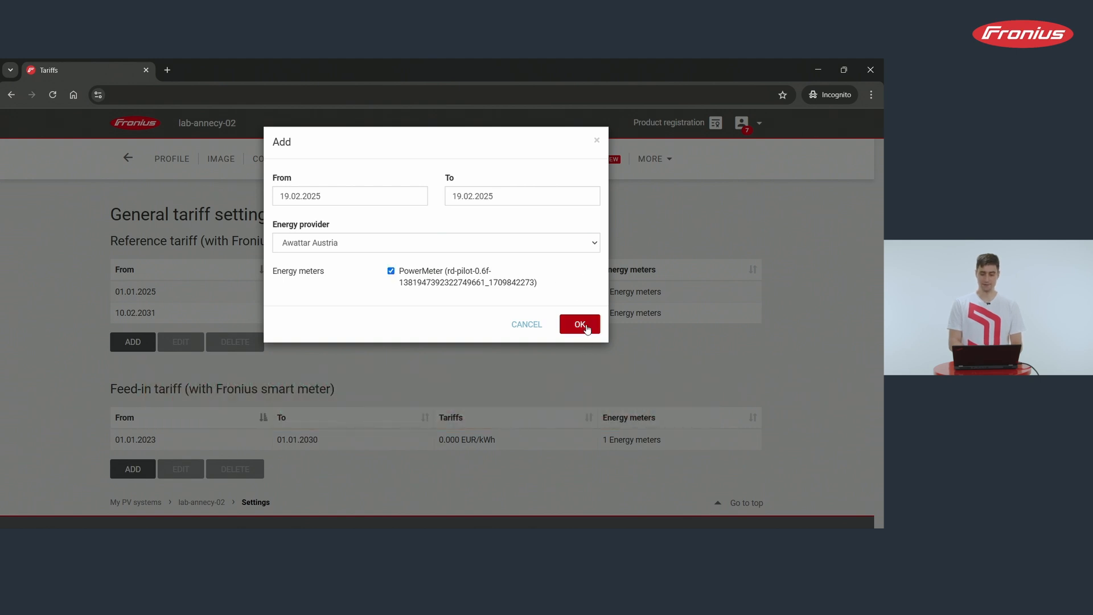
click(578, 325)
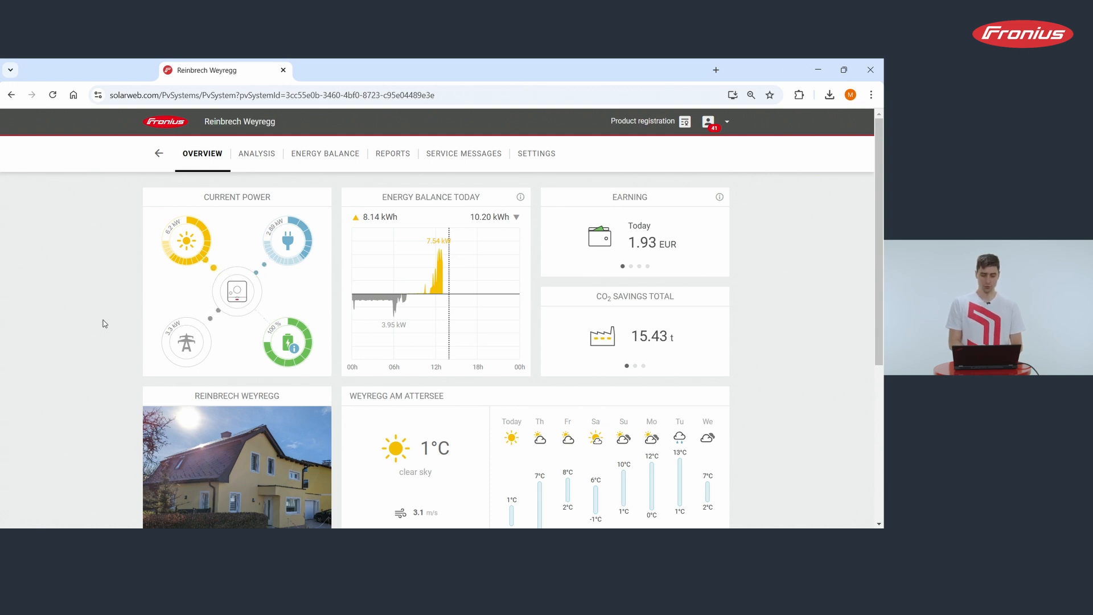
Go to the Reinbrech Weyregg system's Operation Mode page with Energy Cost Assistant.
click(537, 153)
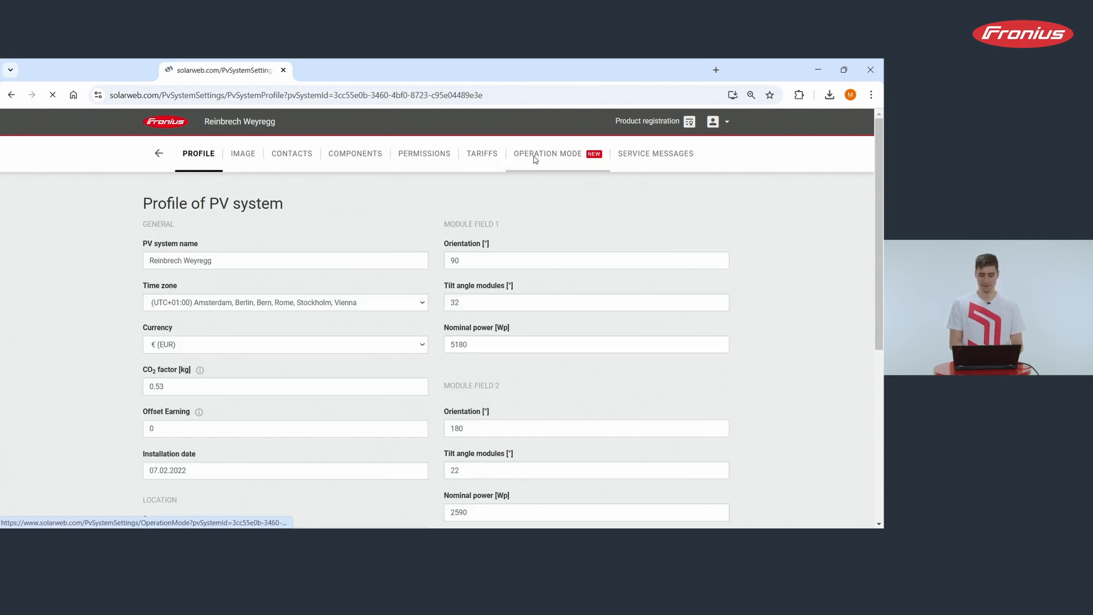
click(548, 154)
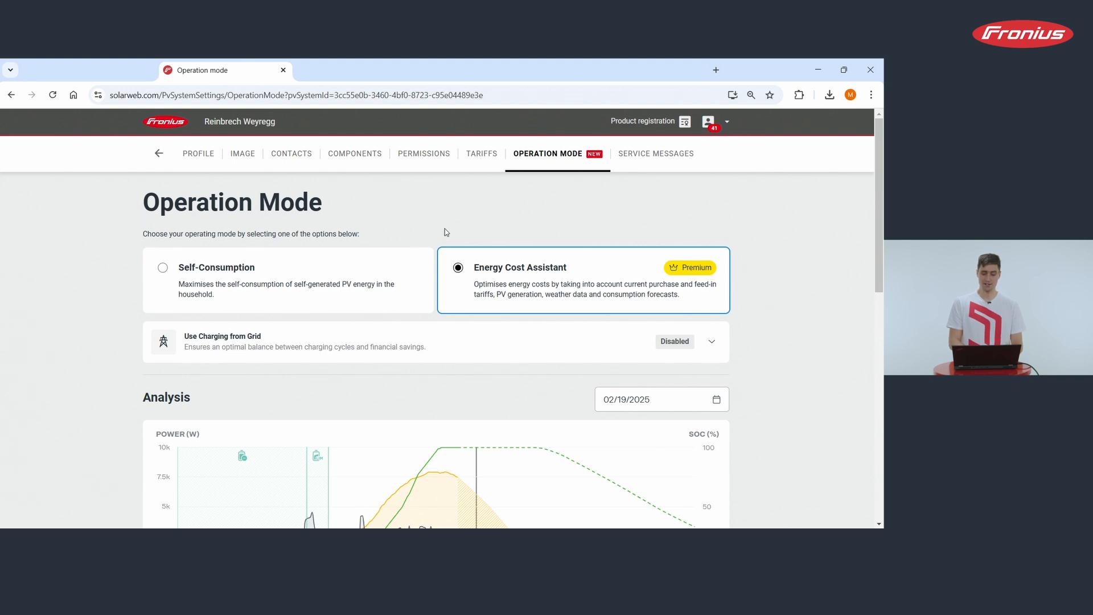
mouse_move(459, 319)
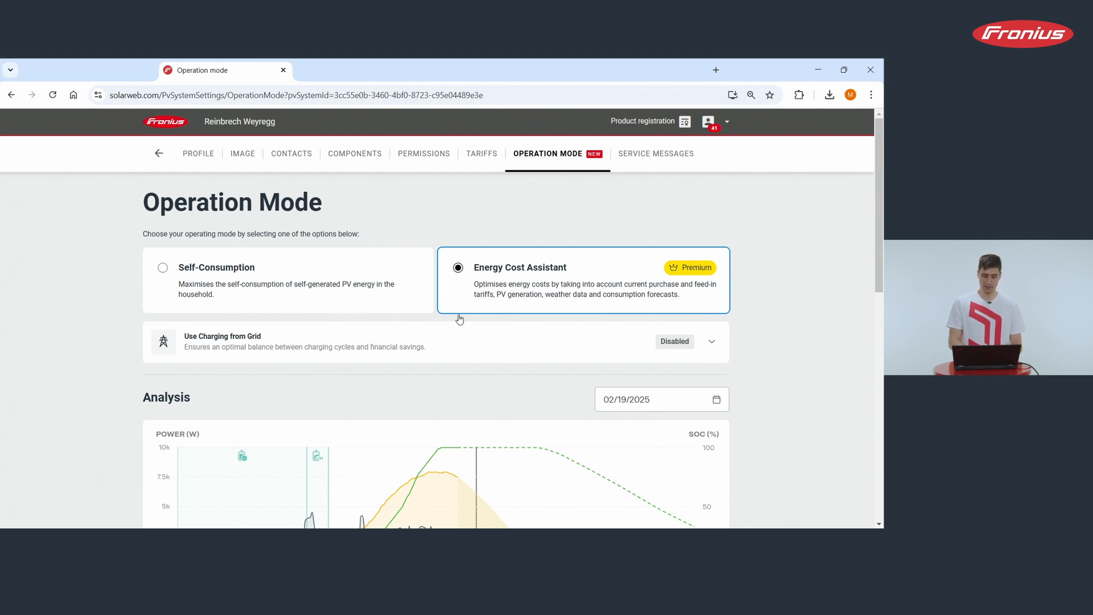
Switch on Charge storage from grid under Use Charging from Grid.
click(712, 341)
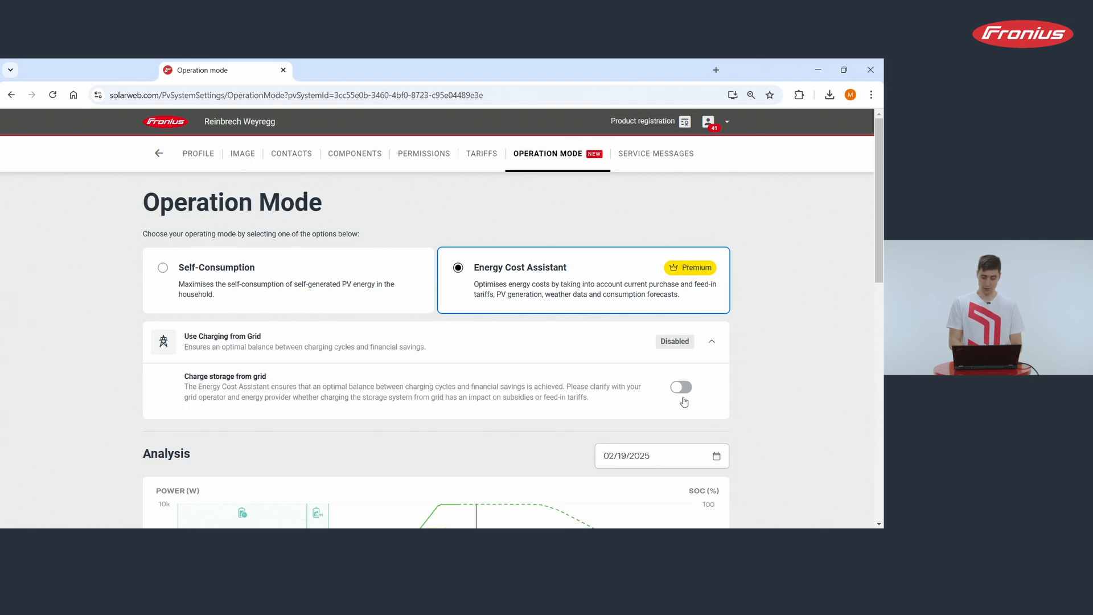
click(681, 387)
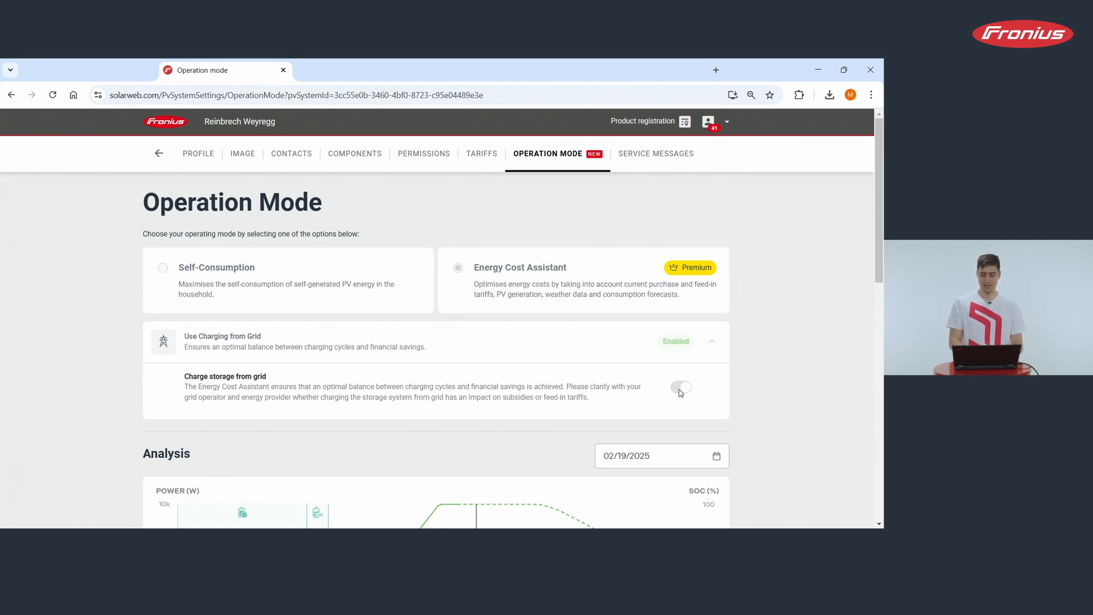
click(681, 387)
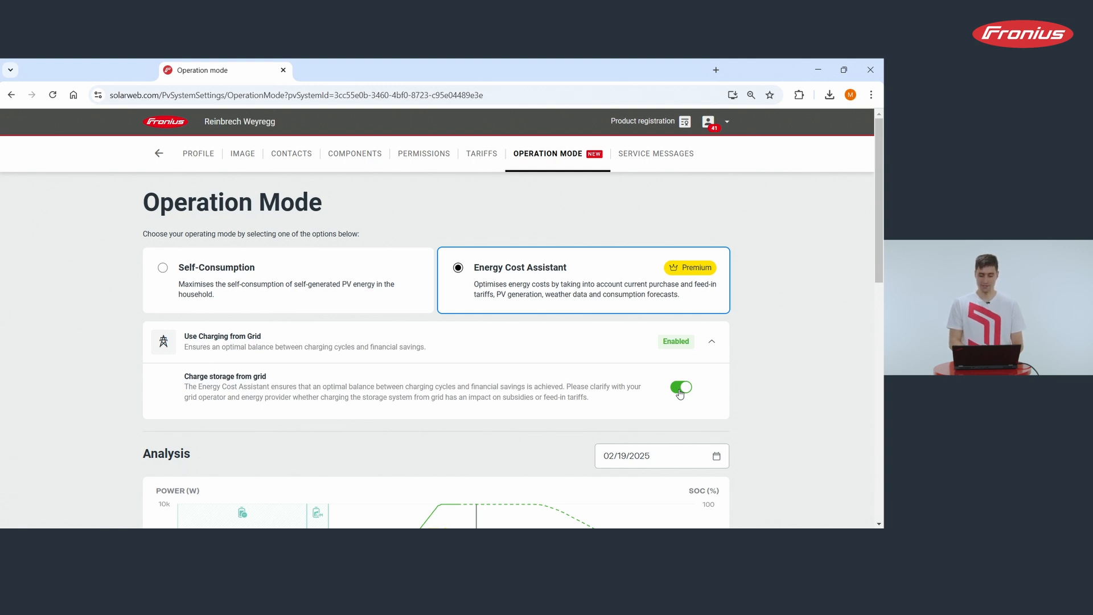
Set the Analysis chart date to 02/14/2025 from the calendar picker.
scroll(down, 3)
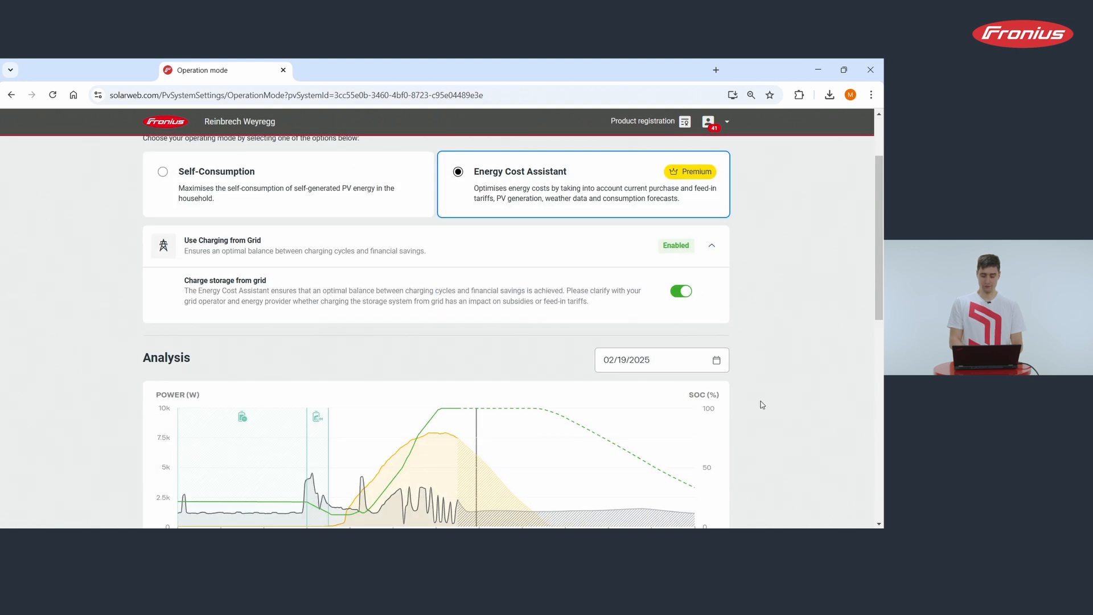
scroll(down, 3)
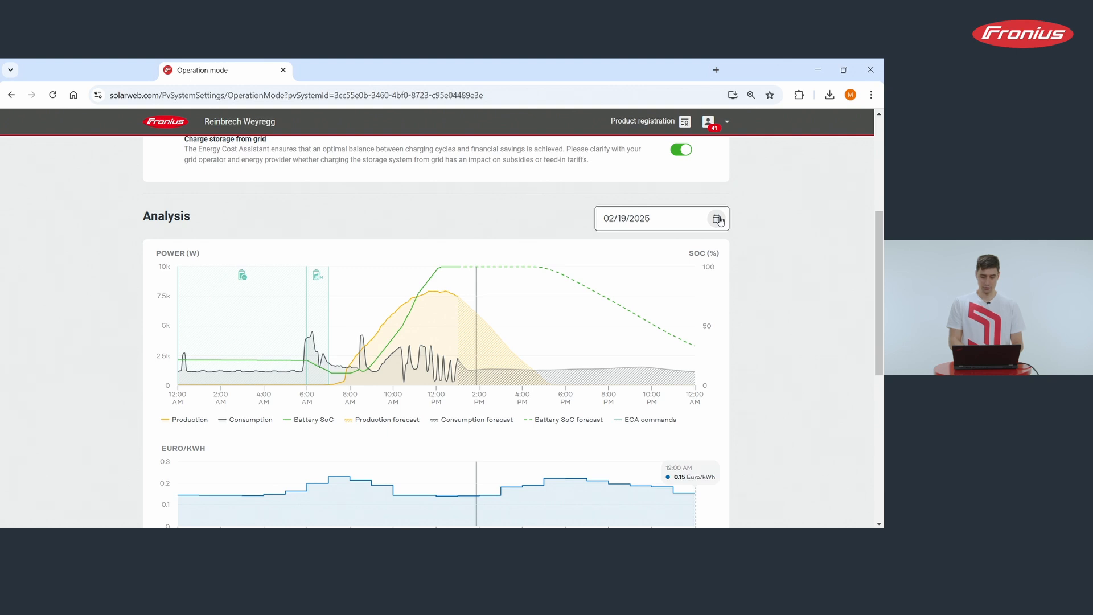
click(718, 219)
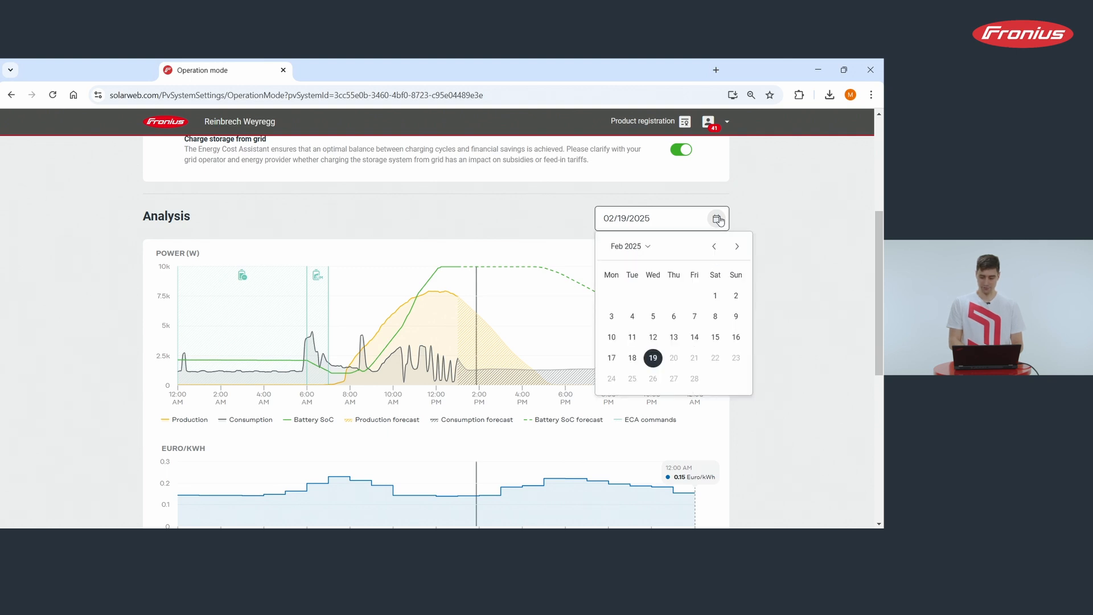
click(694, 337)
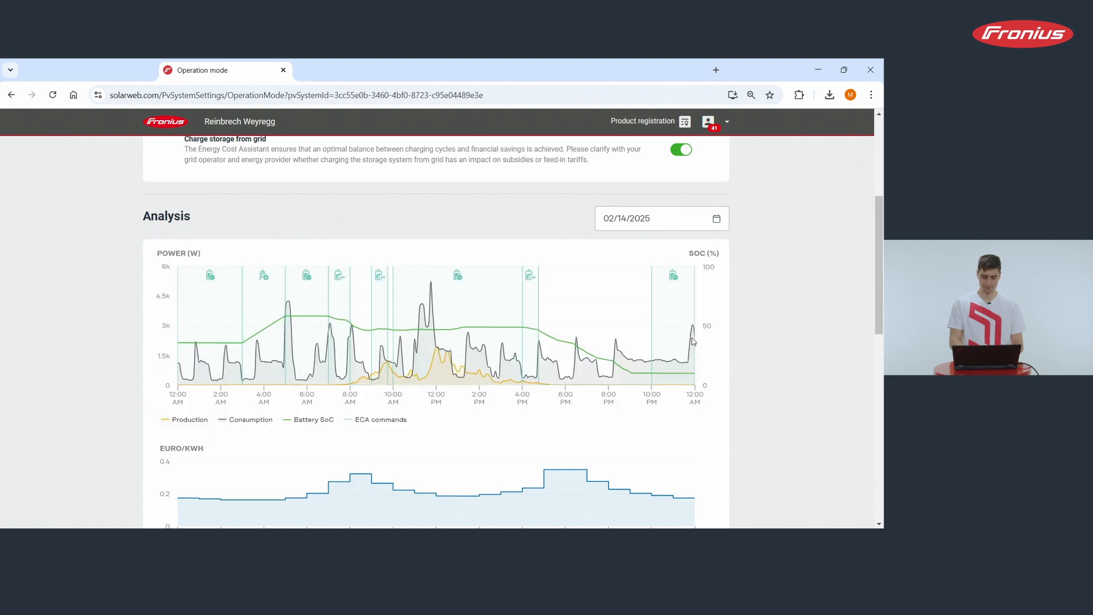
scroll(down, 3)
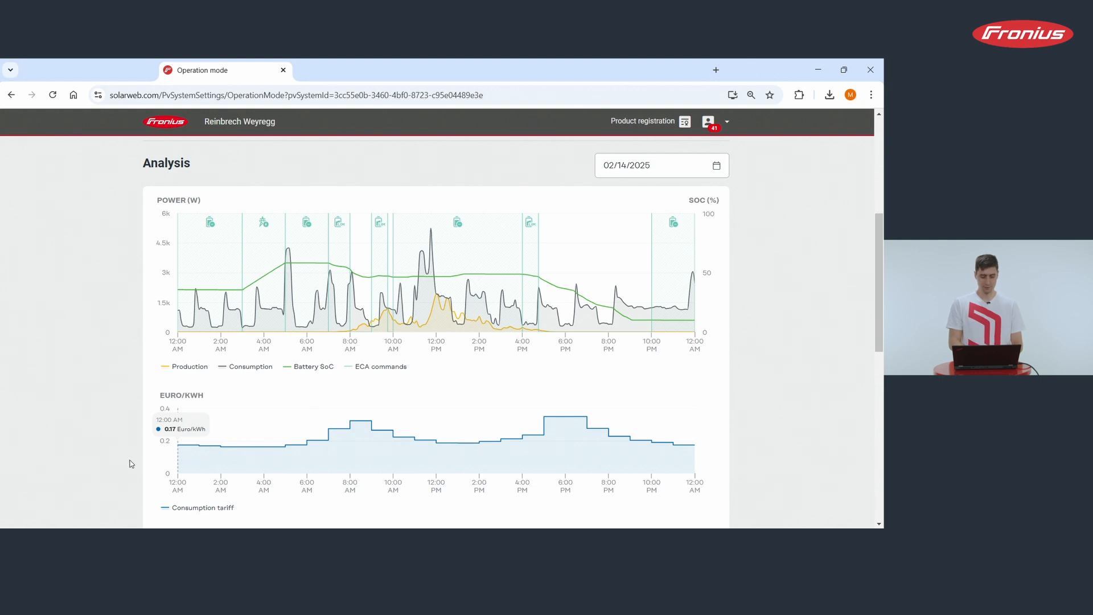
mouse_move(206, 453)
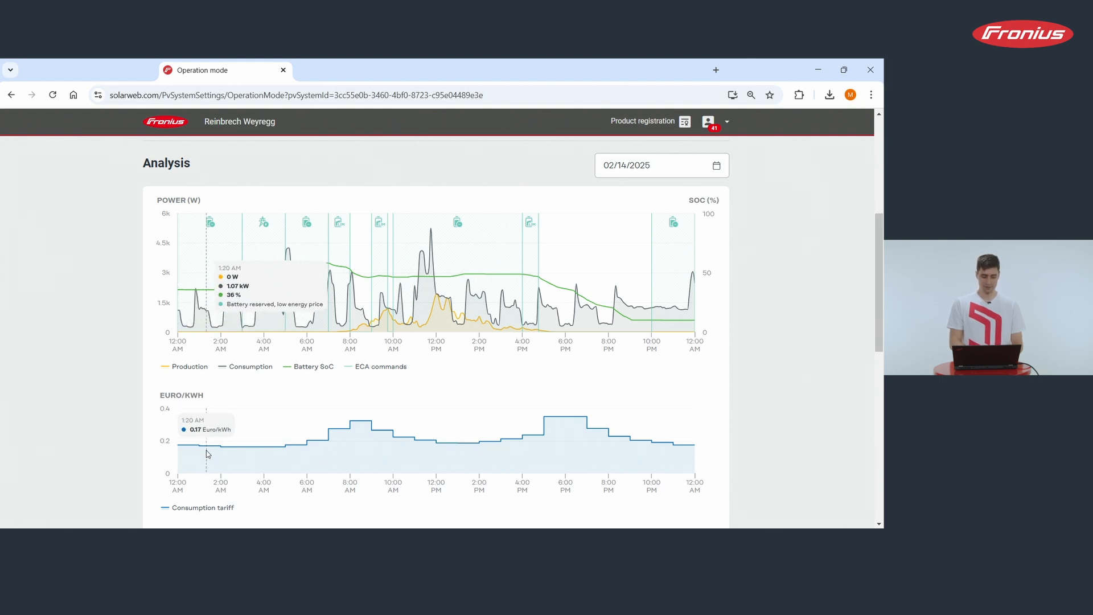
mouse_move(190, 453)
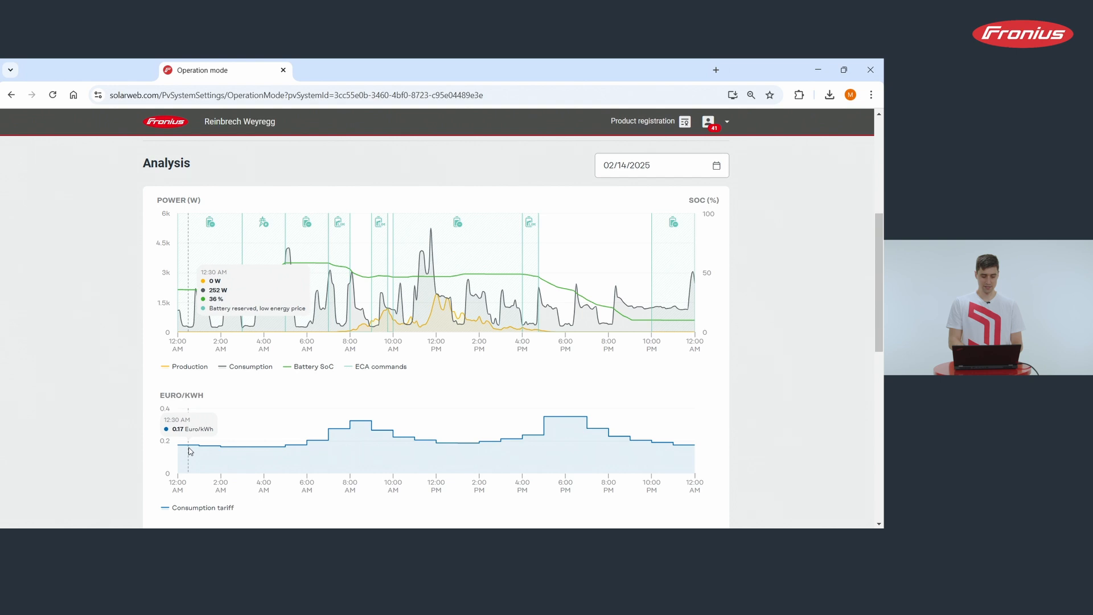
mouse_move(218, 450)
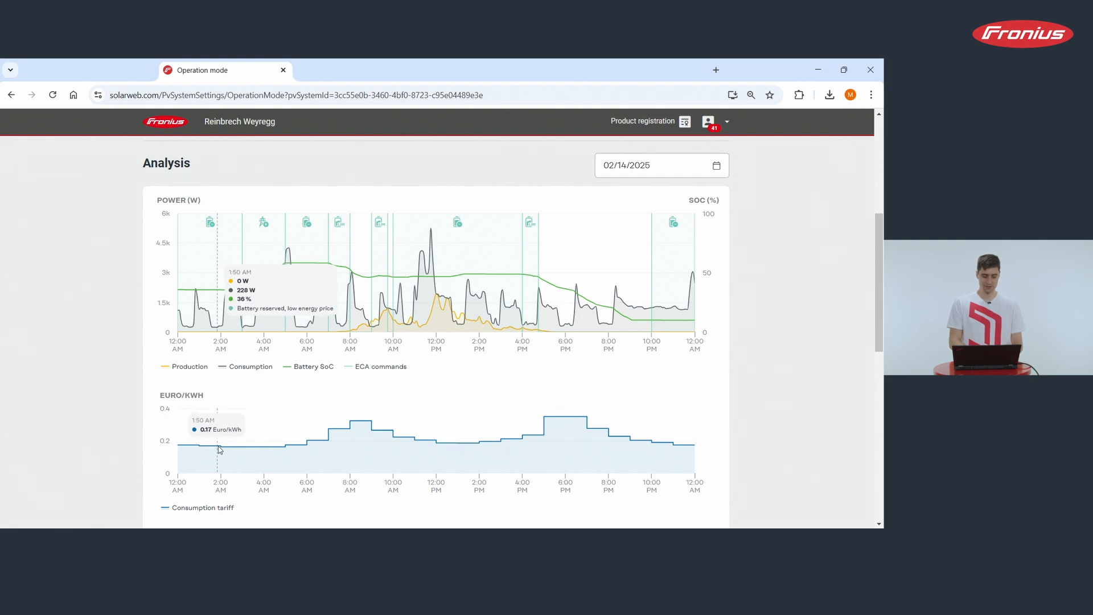
mouse_move(299, 445)
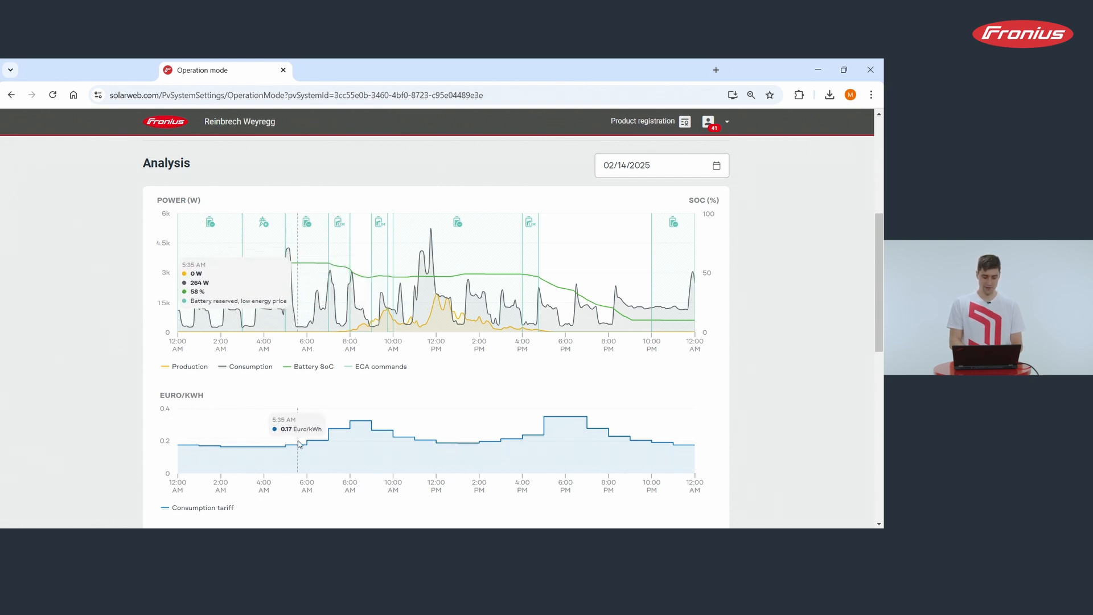
mouse_move(333, 434)
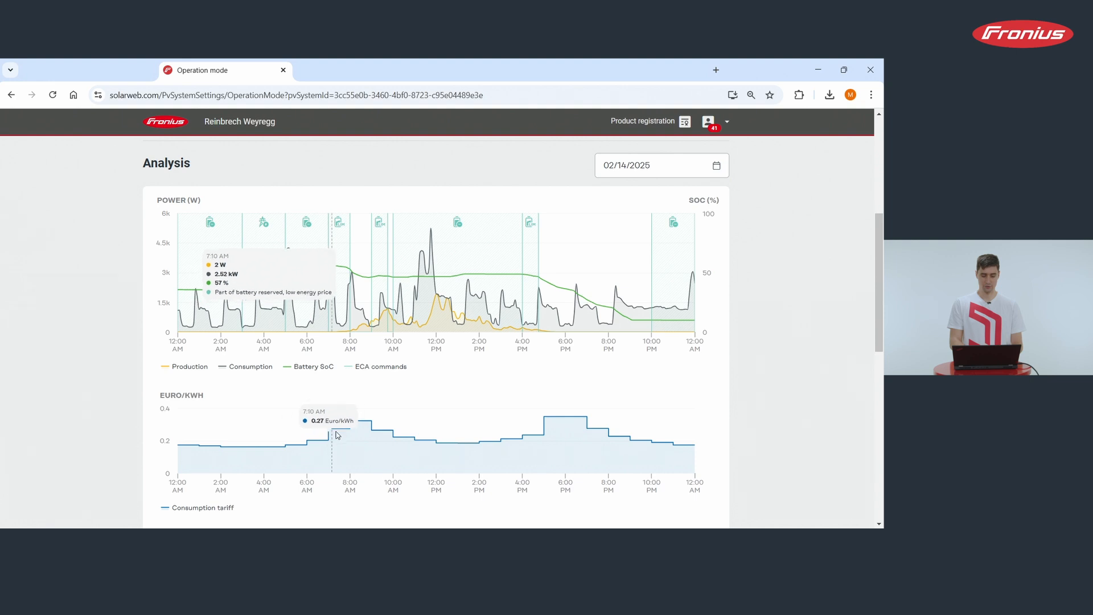
mouse_move(358, 425)
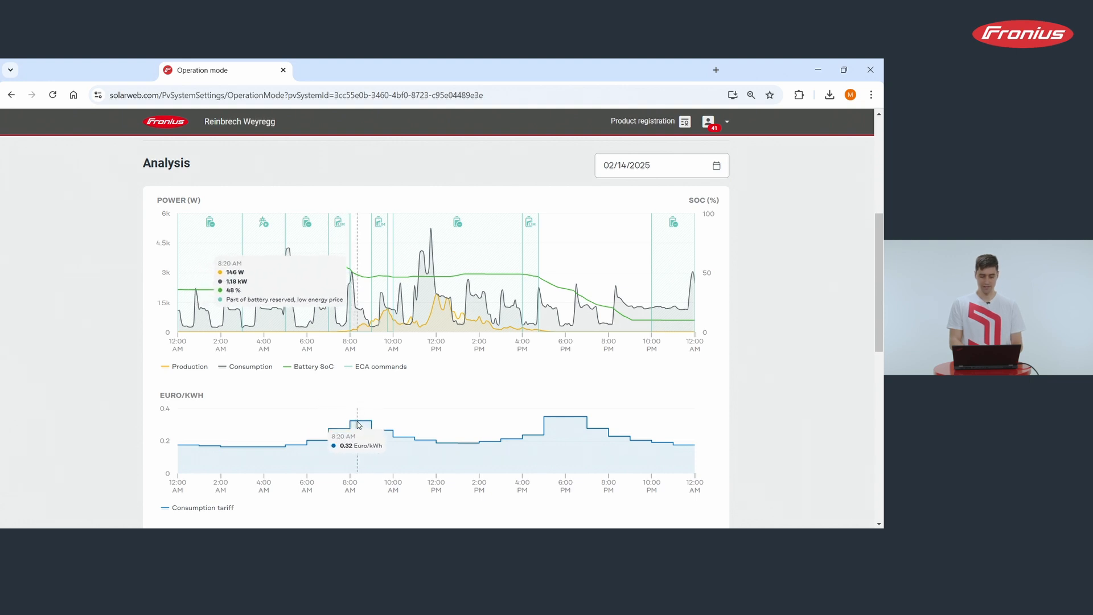
mouse_move(414, 433)
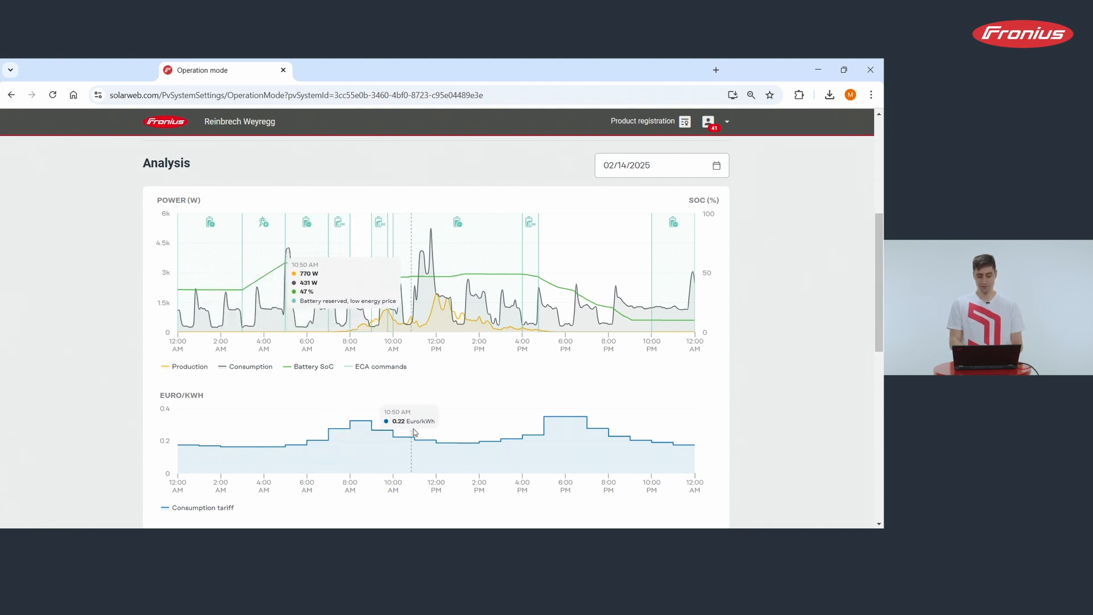
mouse_move(532, 423)
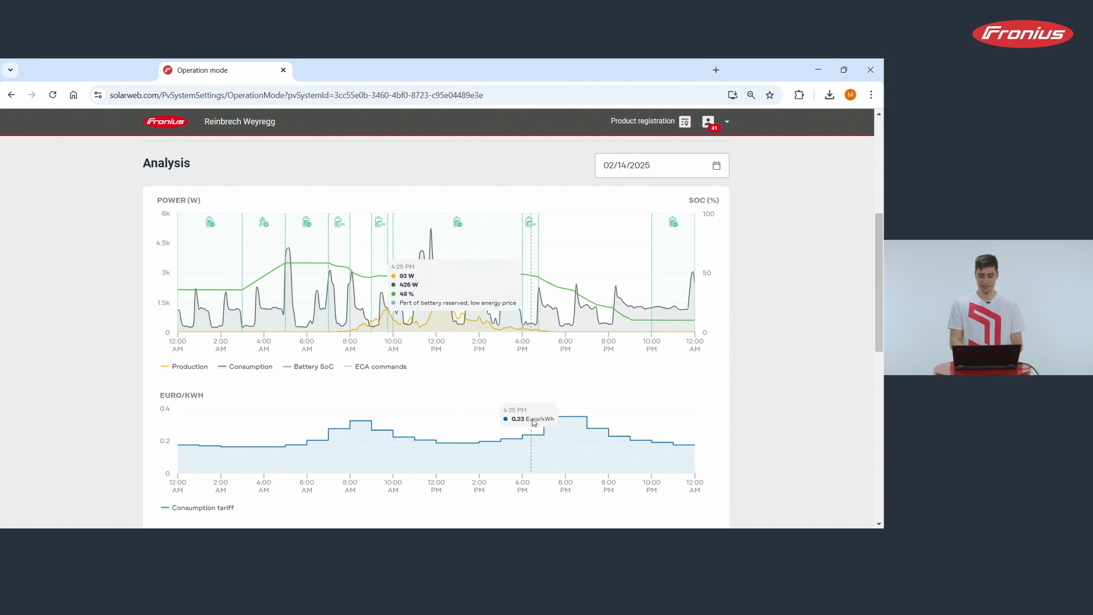
mouse_move(566, 418)
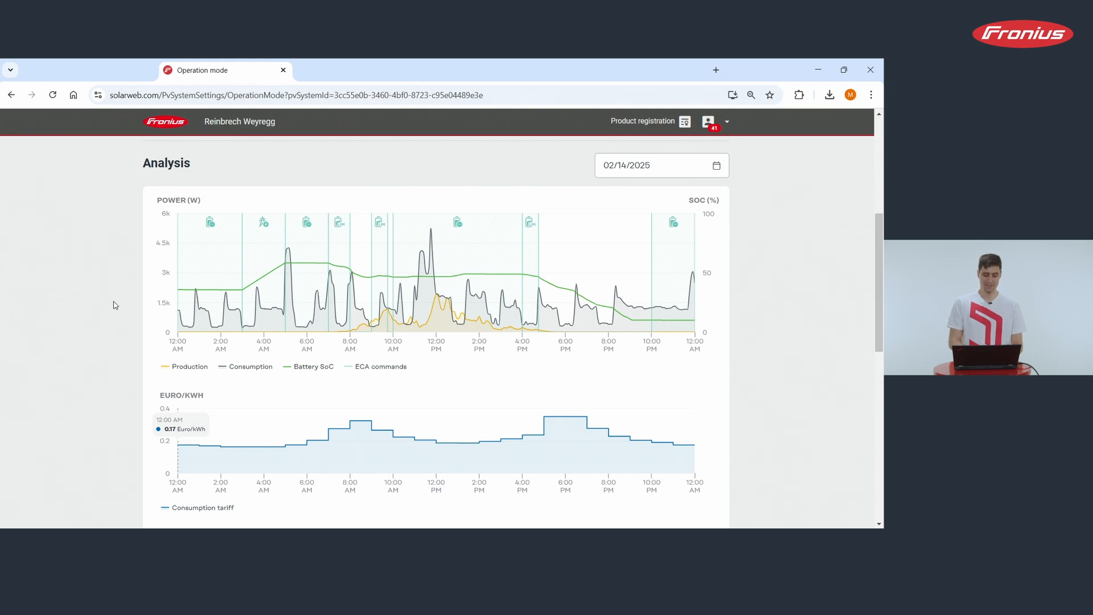
mouse_move(119, 287)
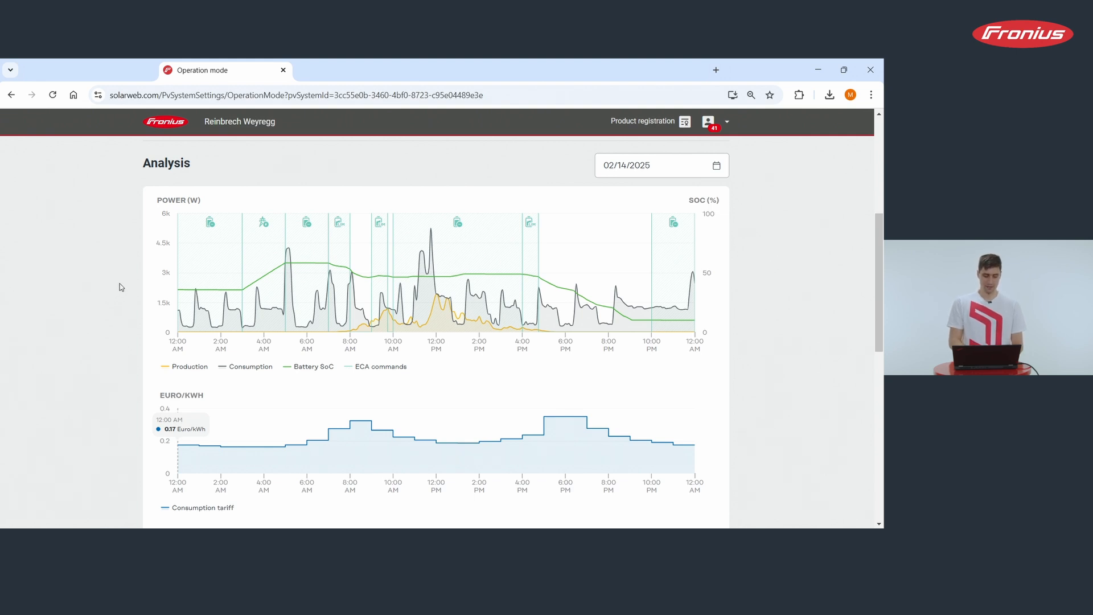
mouse_move(183, 293)
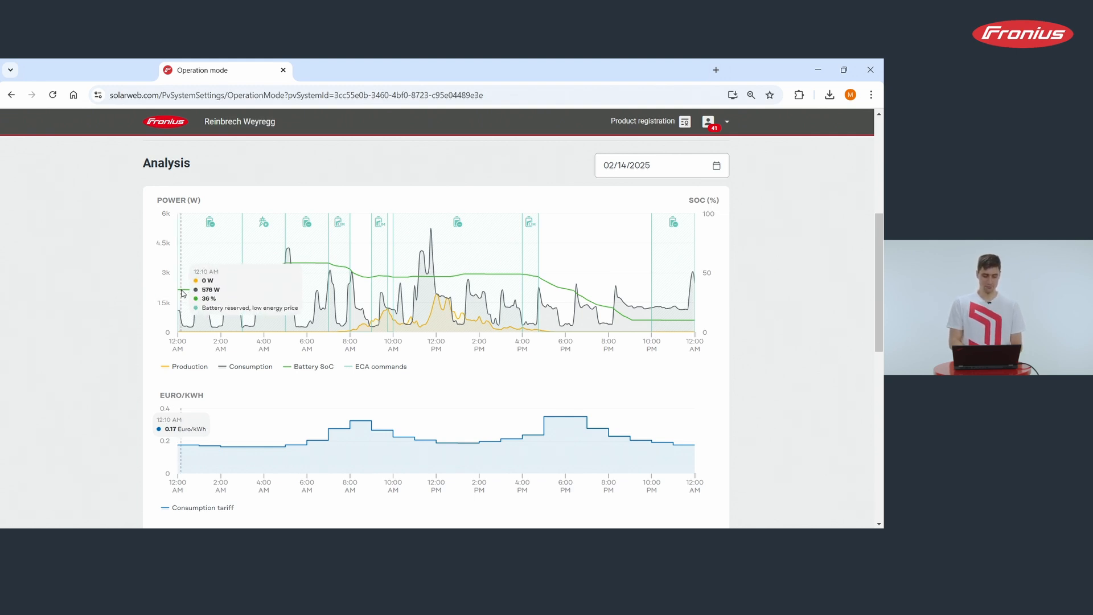
mouse_move(244, 293)
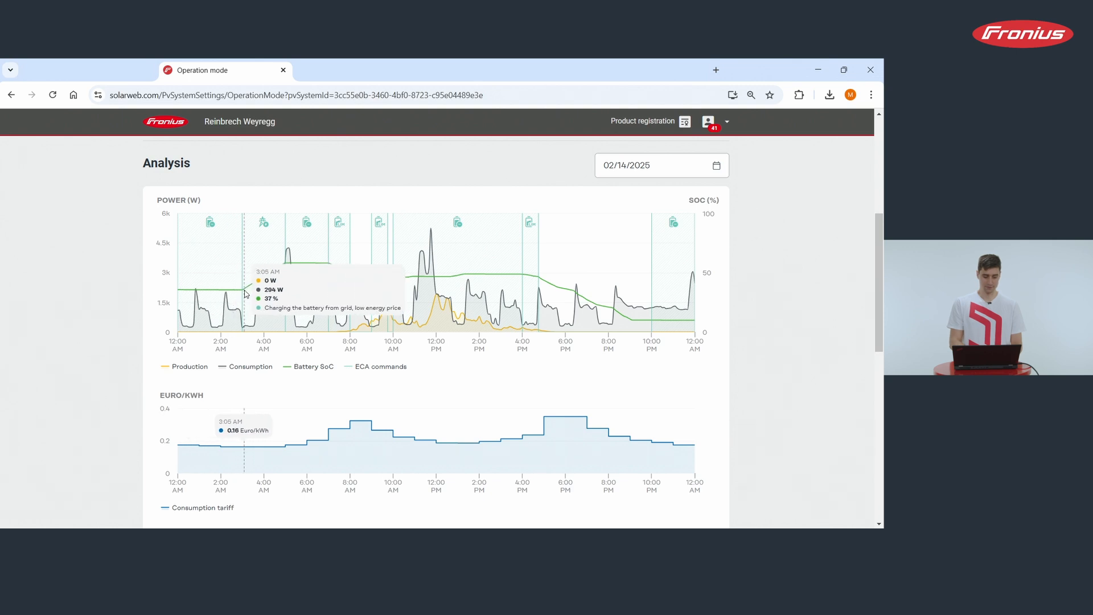
mouse_move(244, 293)
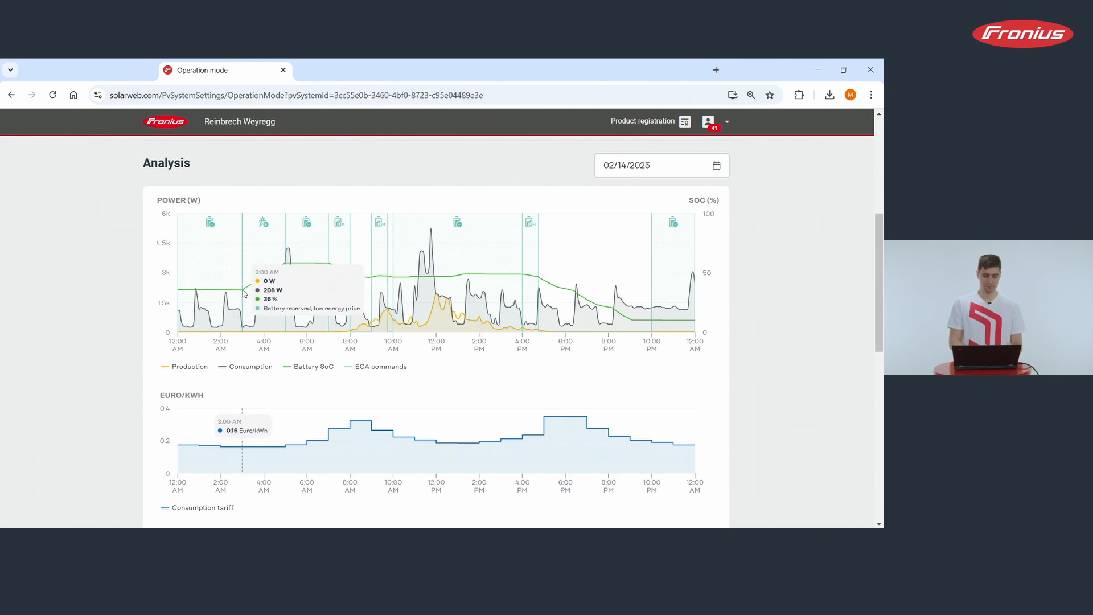
mouse_move(242, 292)
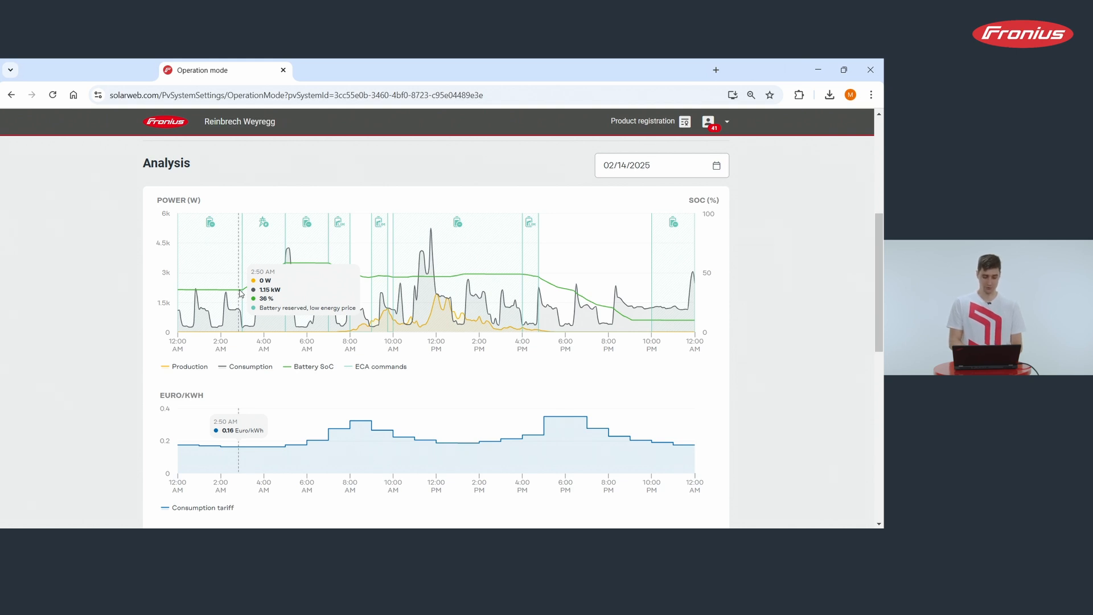
mouse_move(283, 296)
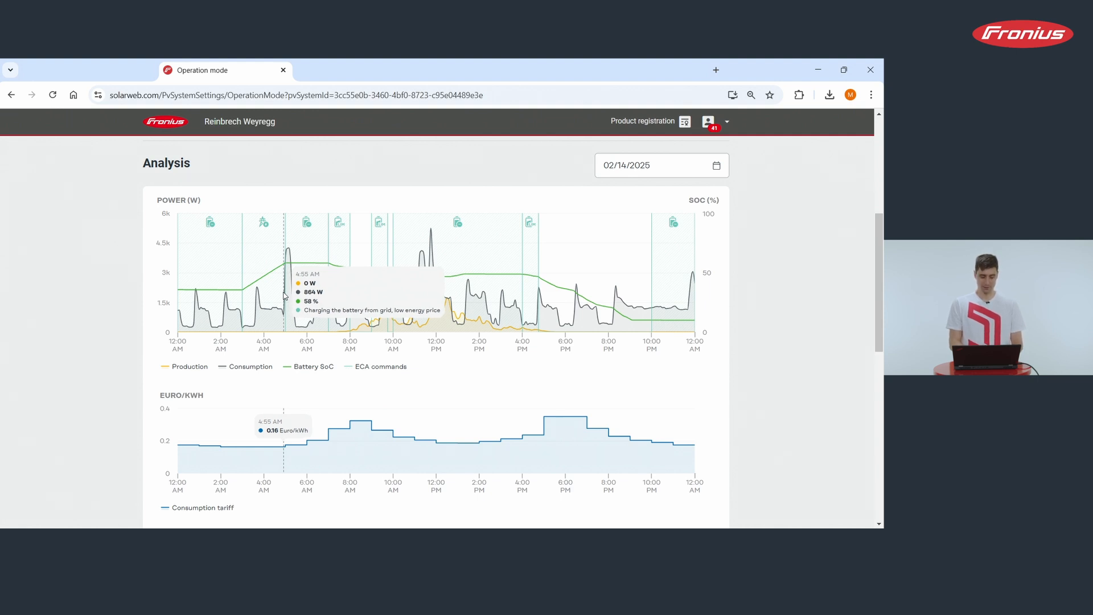
mouse_move(287, 271)
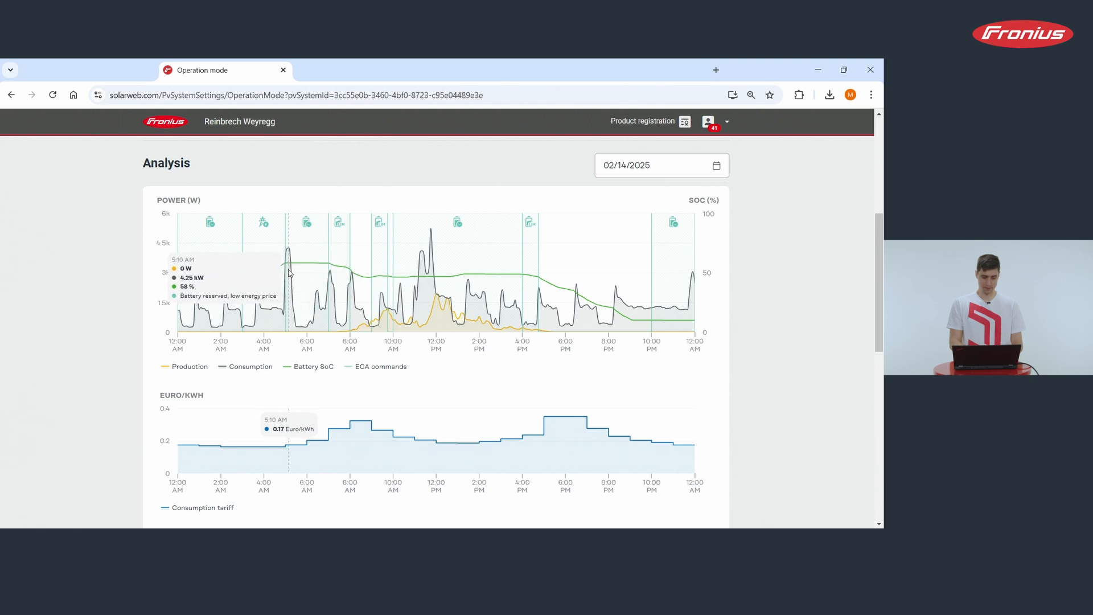
mouse_move(309, 265)
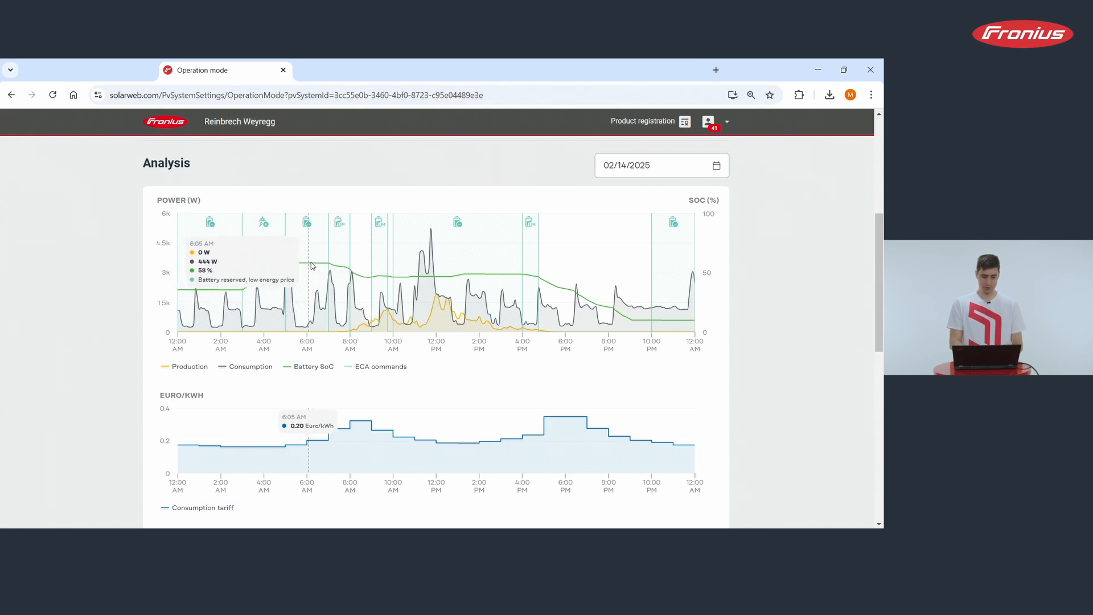
mouse_move(329, 266)
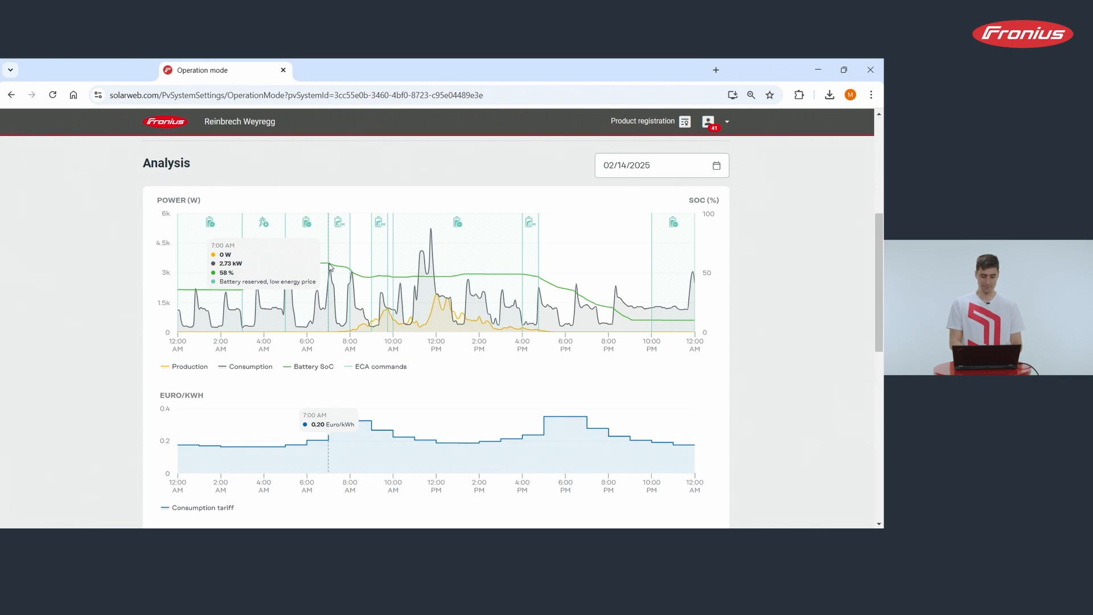
mouse_move(346, 275)
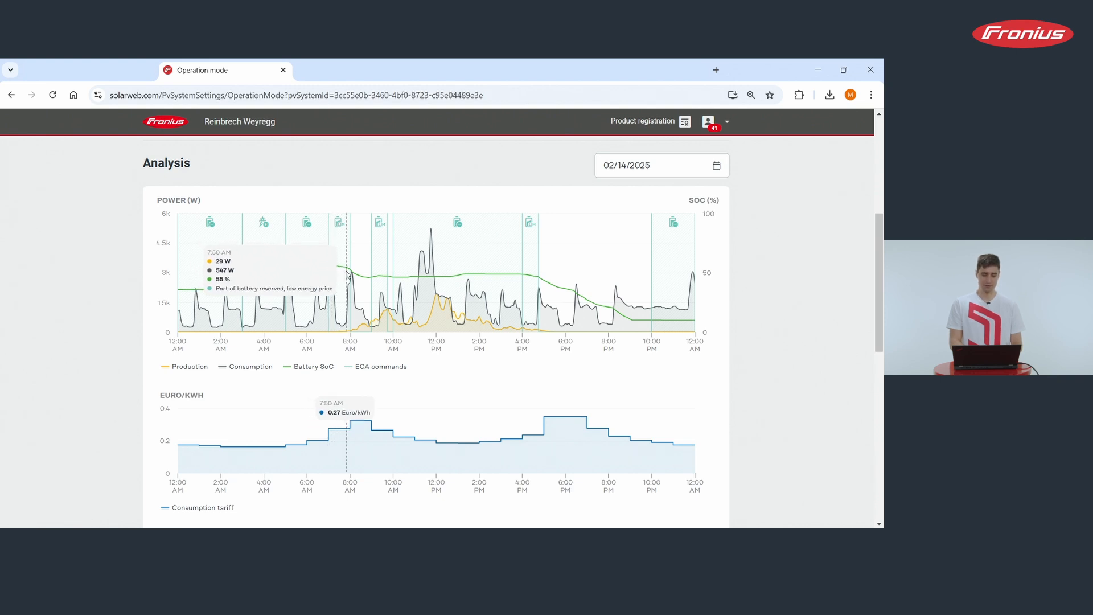
mouse_move(359, 278)
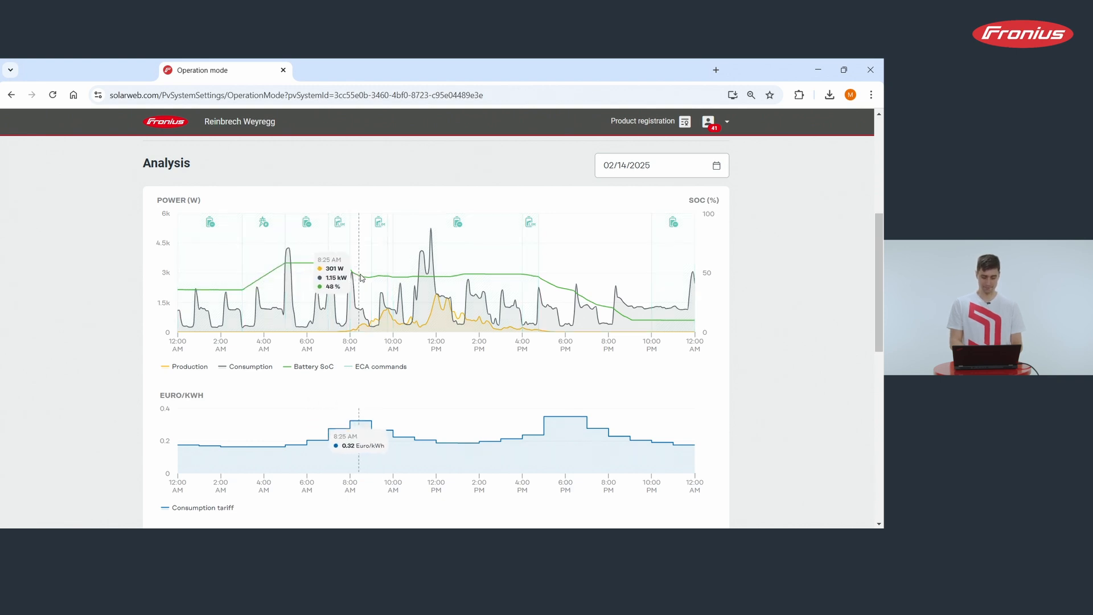
mouse_move(386, 279)
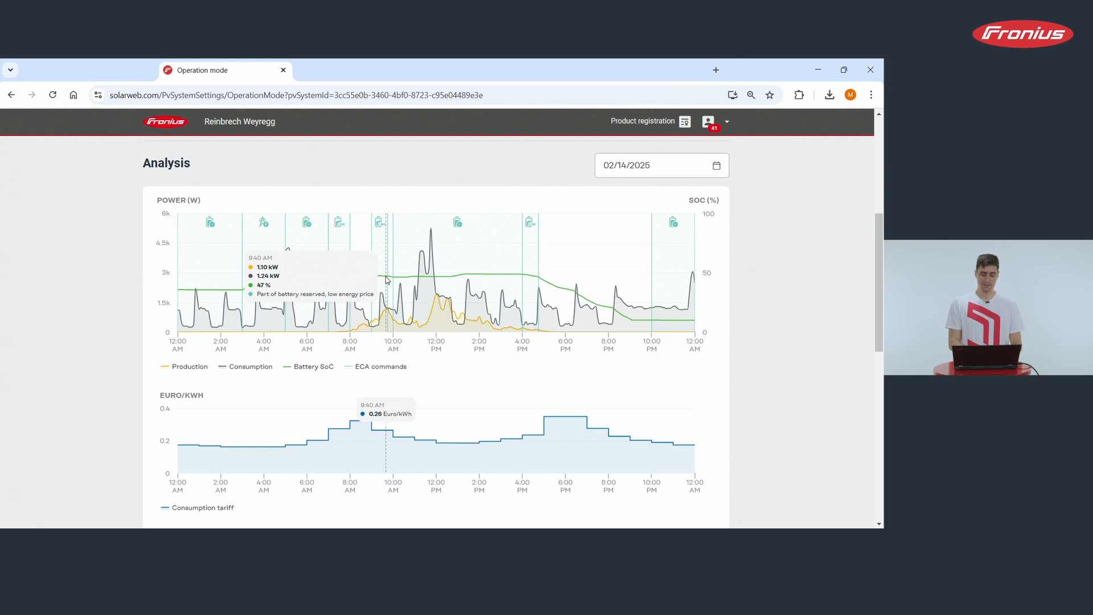
mouse_move(393, 282)
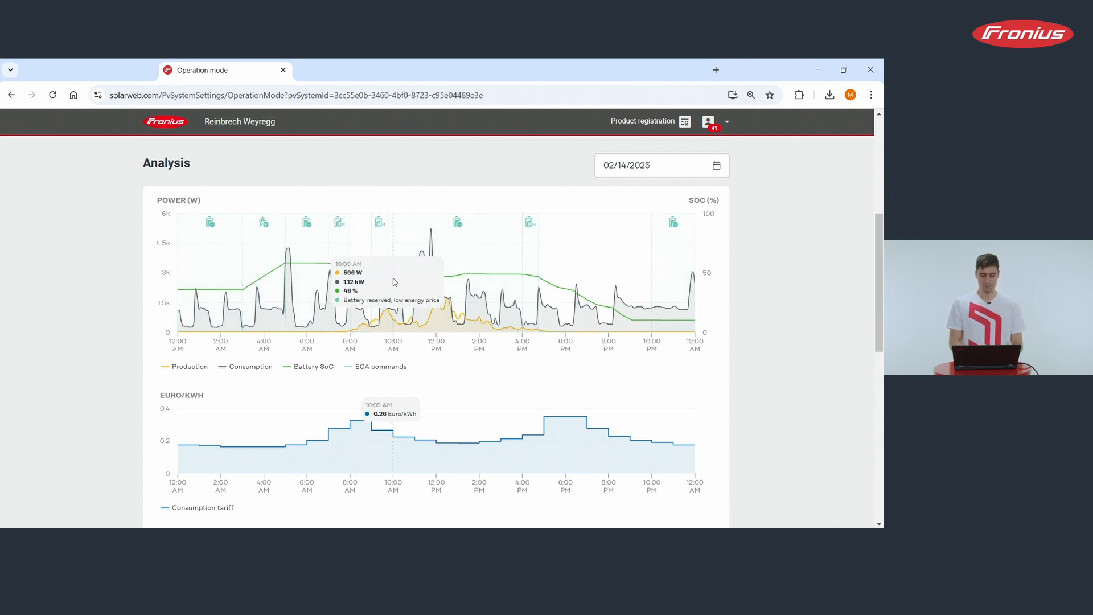
mouse_move(424, 282)
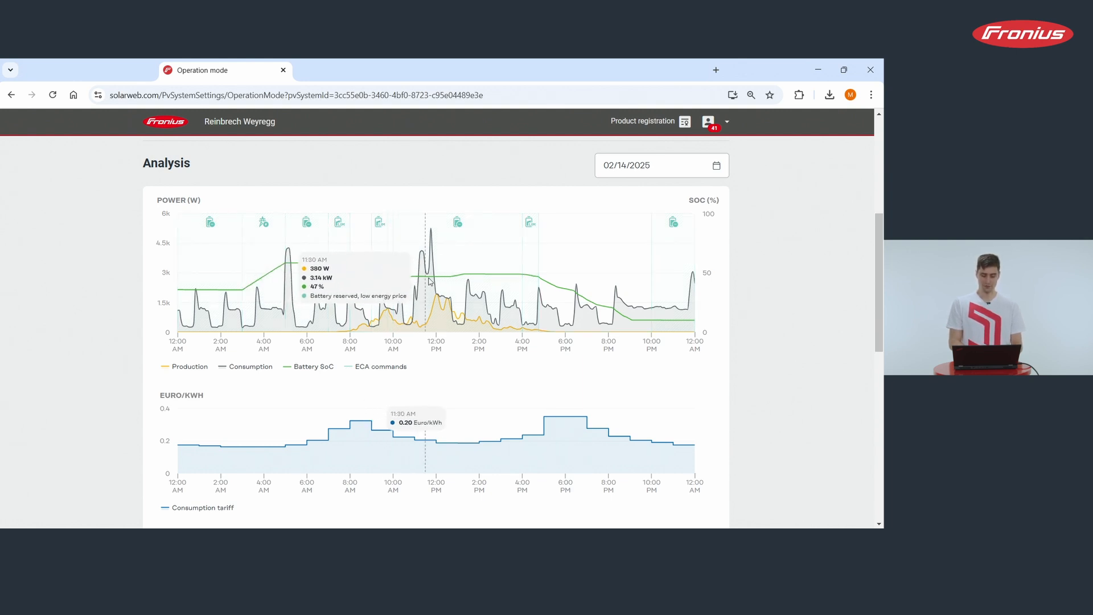
mouse_move(499, 278)
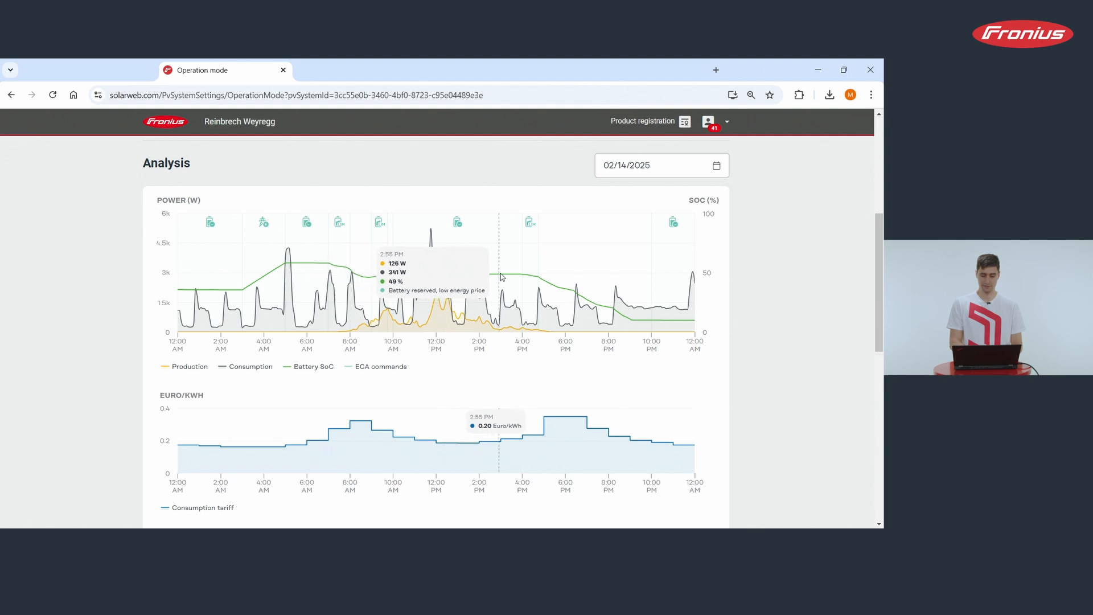
mouse_move(526, 280)
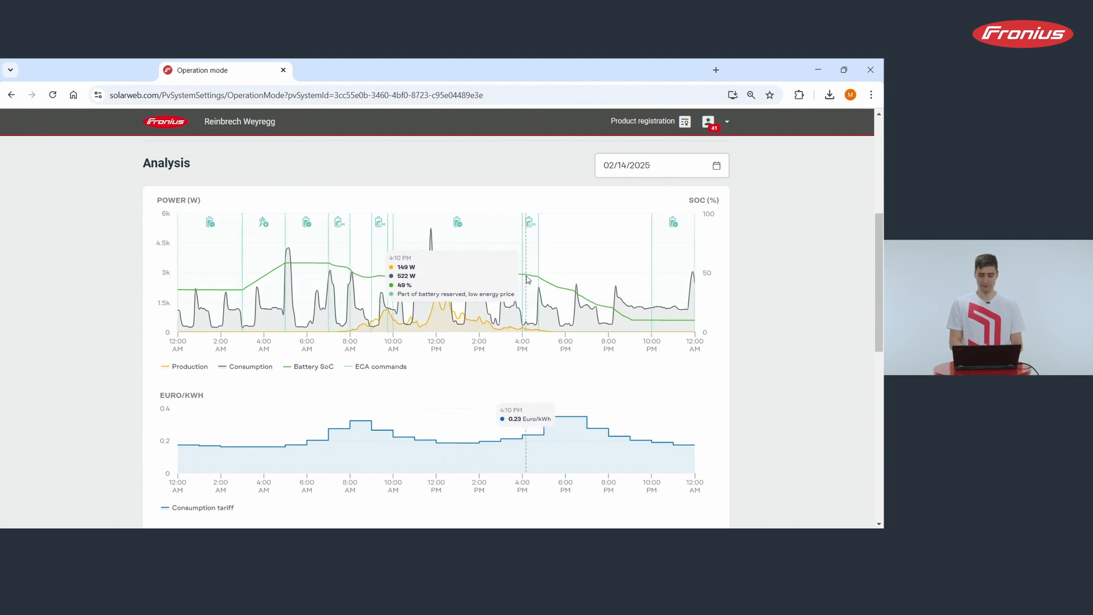
mouse_move(537, 281)
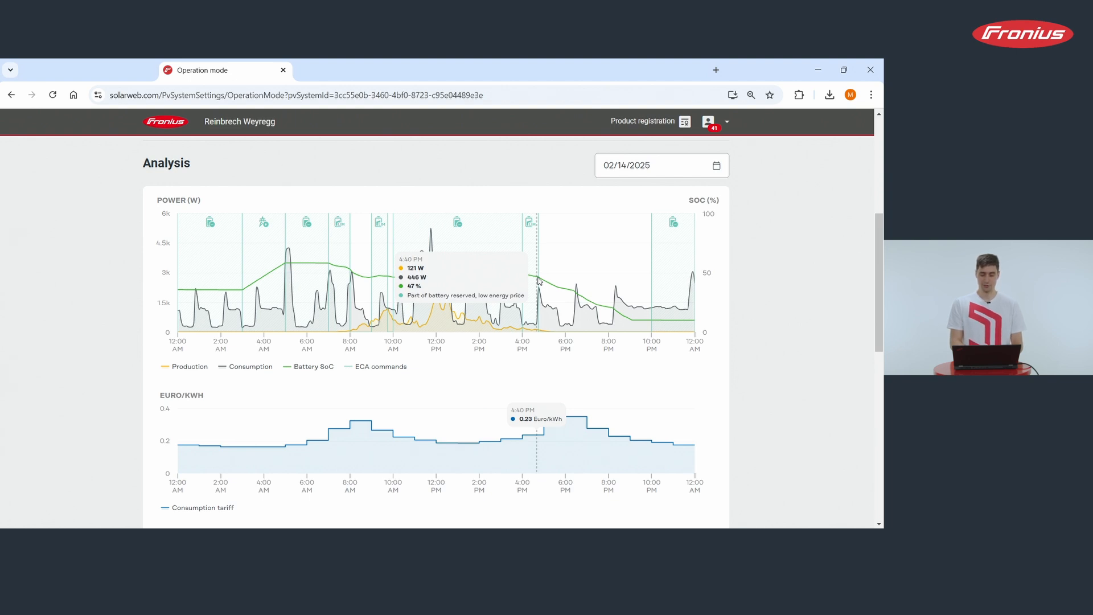
mouse_move(546, 281)
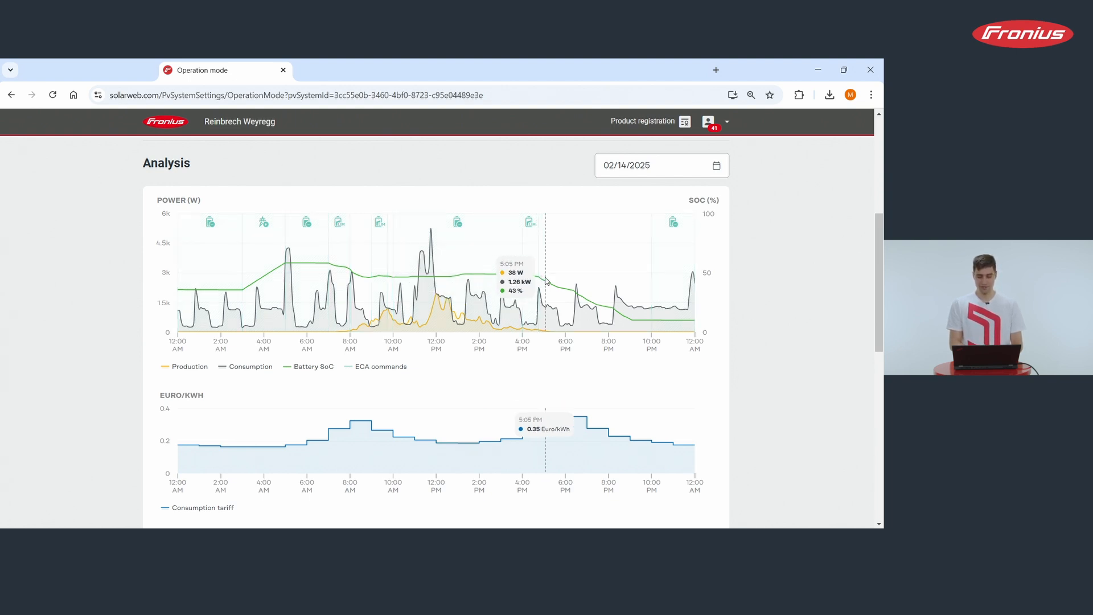
mouse_move(556, 285)
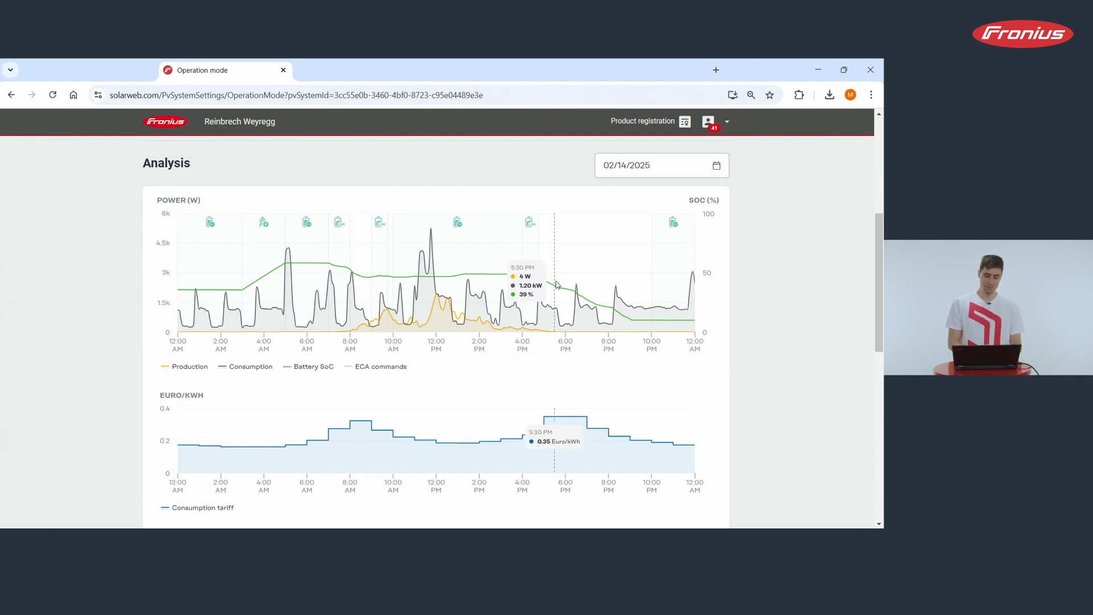
mouse_move(562, 286)
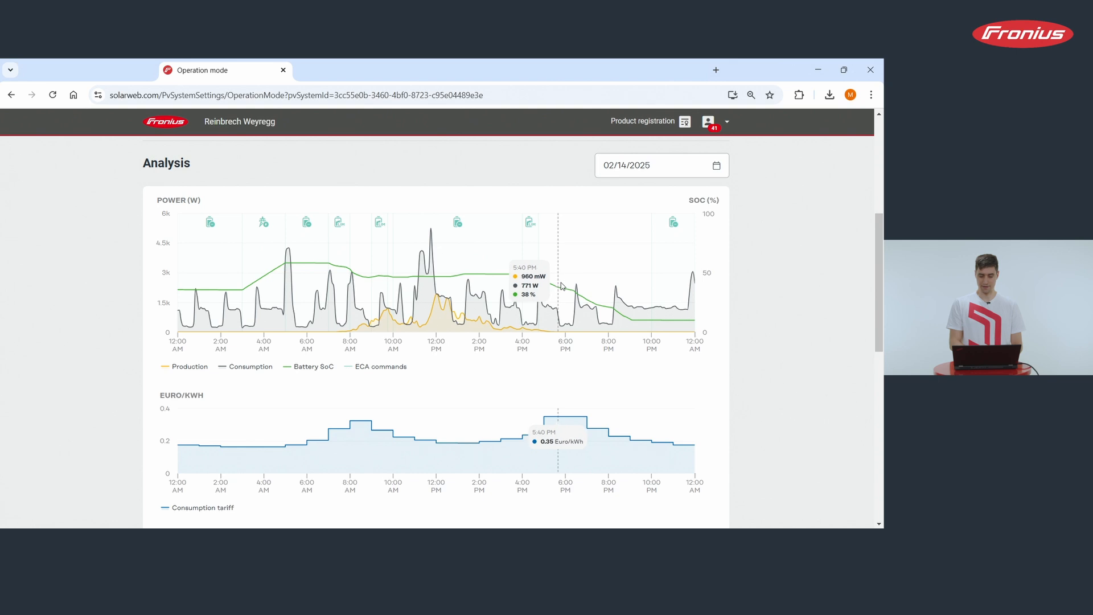
mouse_move(633, 306)
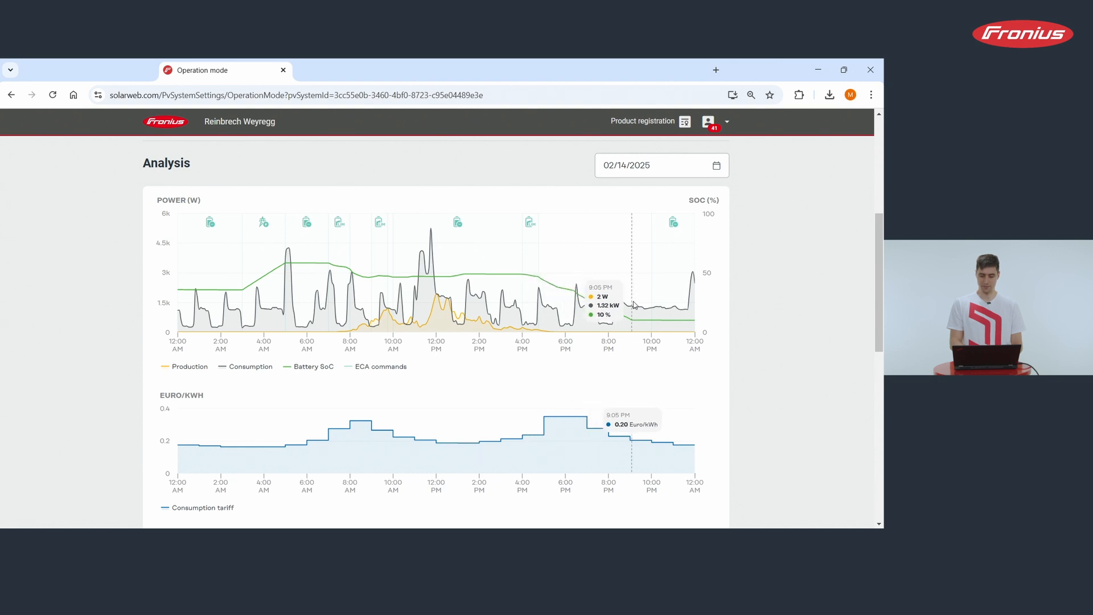
mouse_move(660, 305)
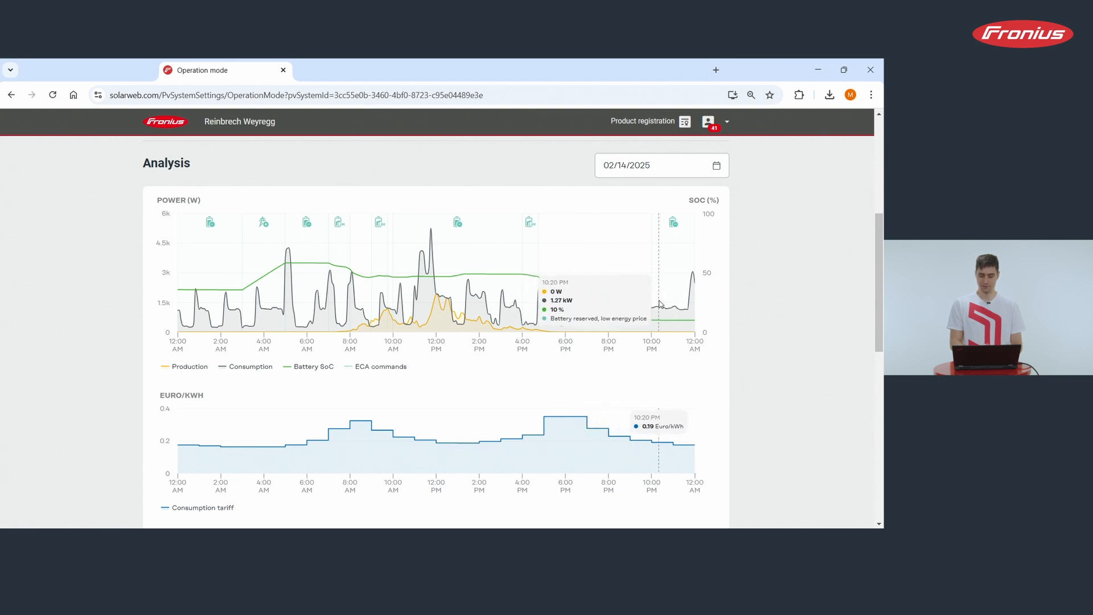